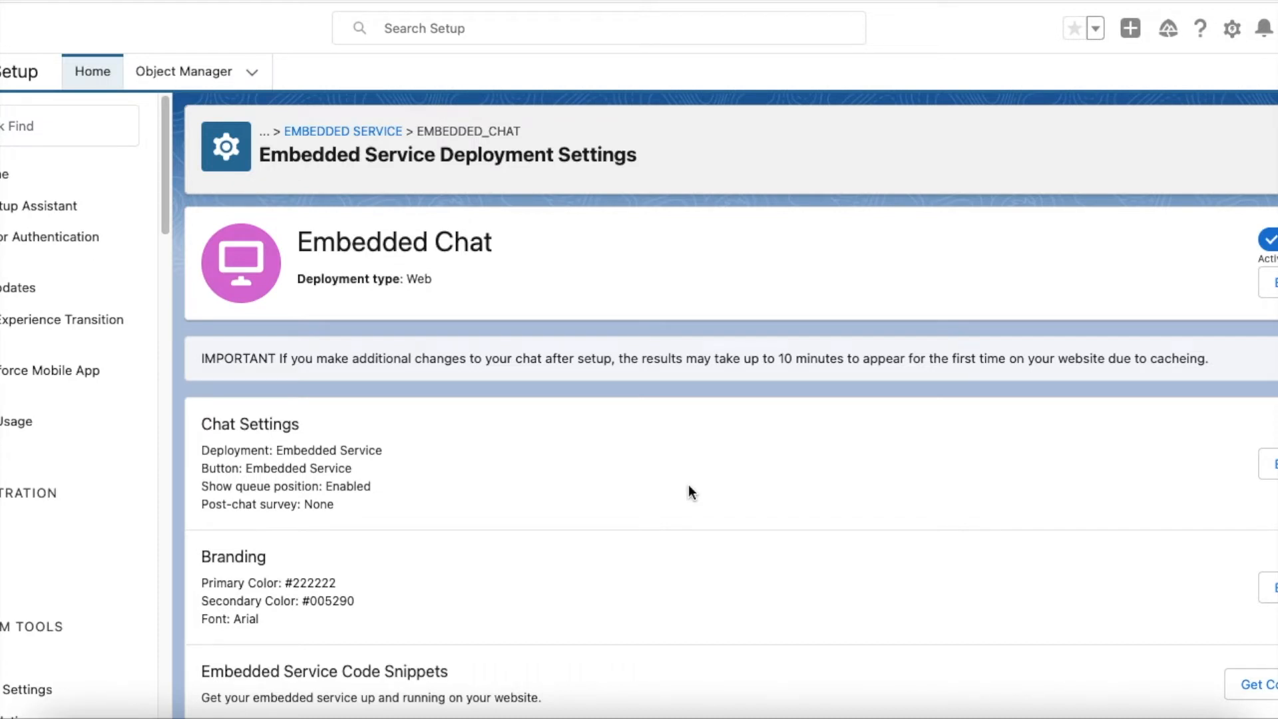
mouse_move(362, 427)
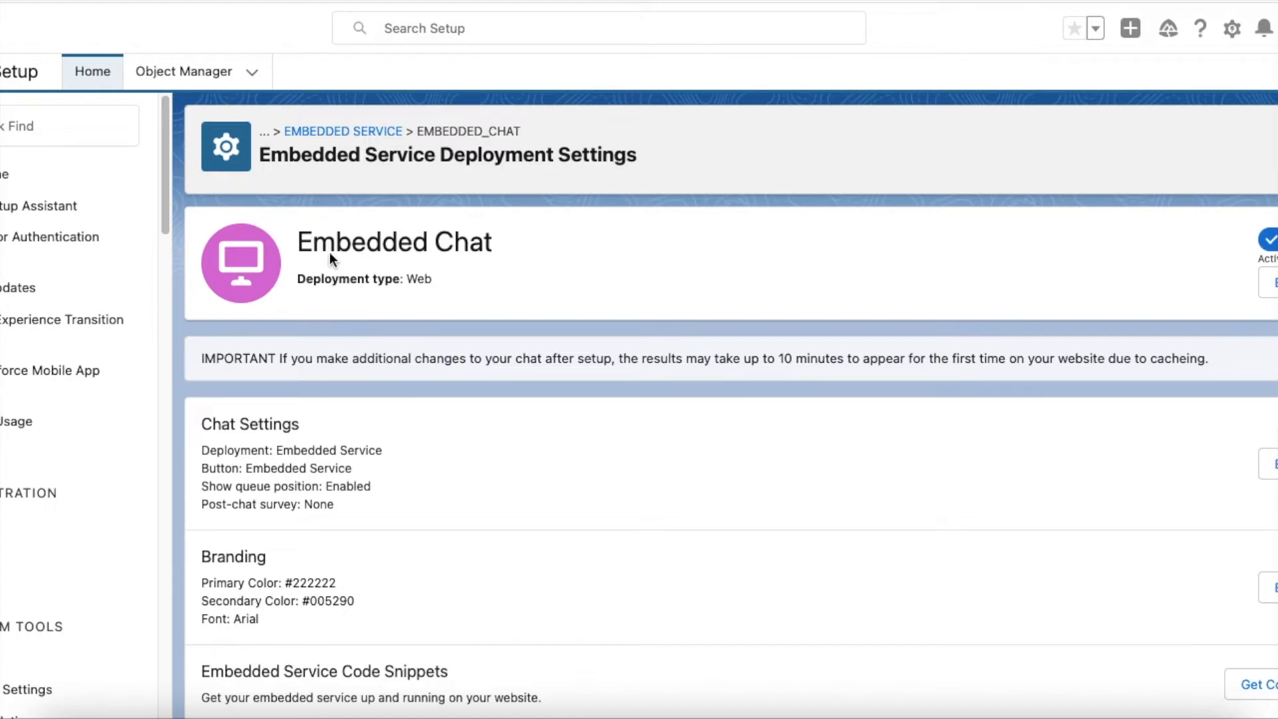
mouse_move(476, 277)
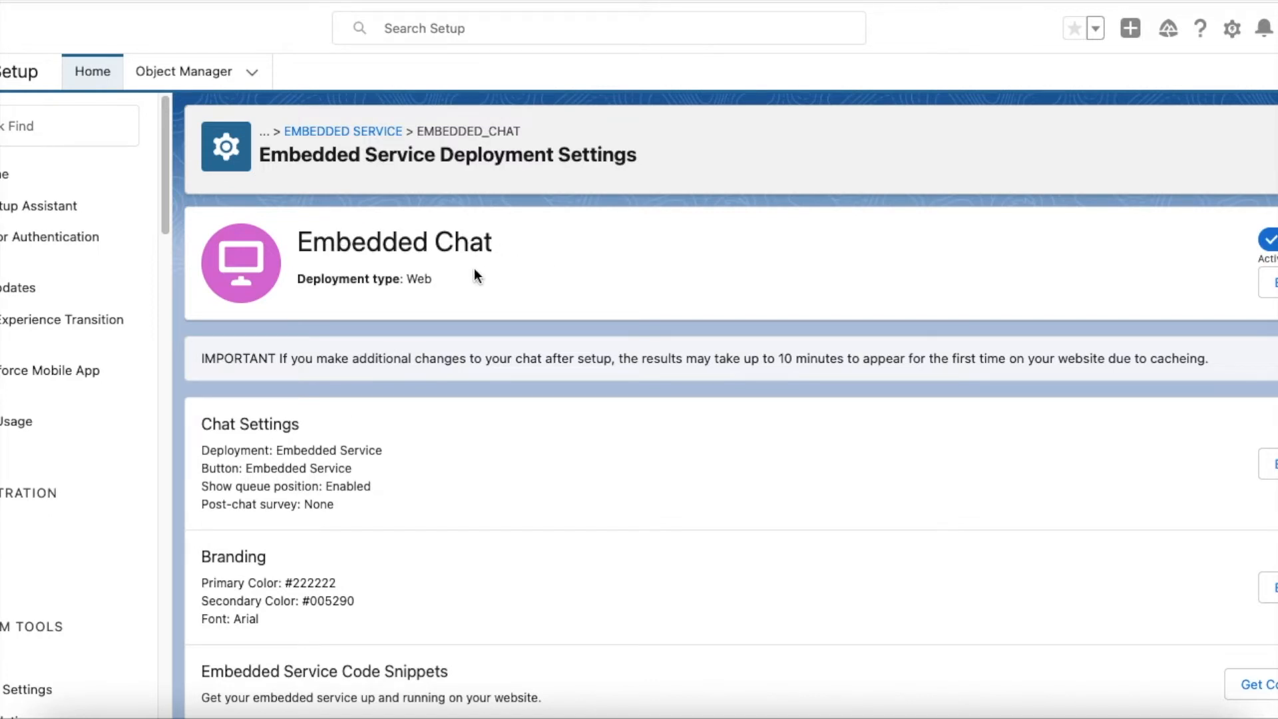
- Open the Embedded Chat deployment's Chat Settings from the Deployment Settings page
scroll(down, 3)
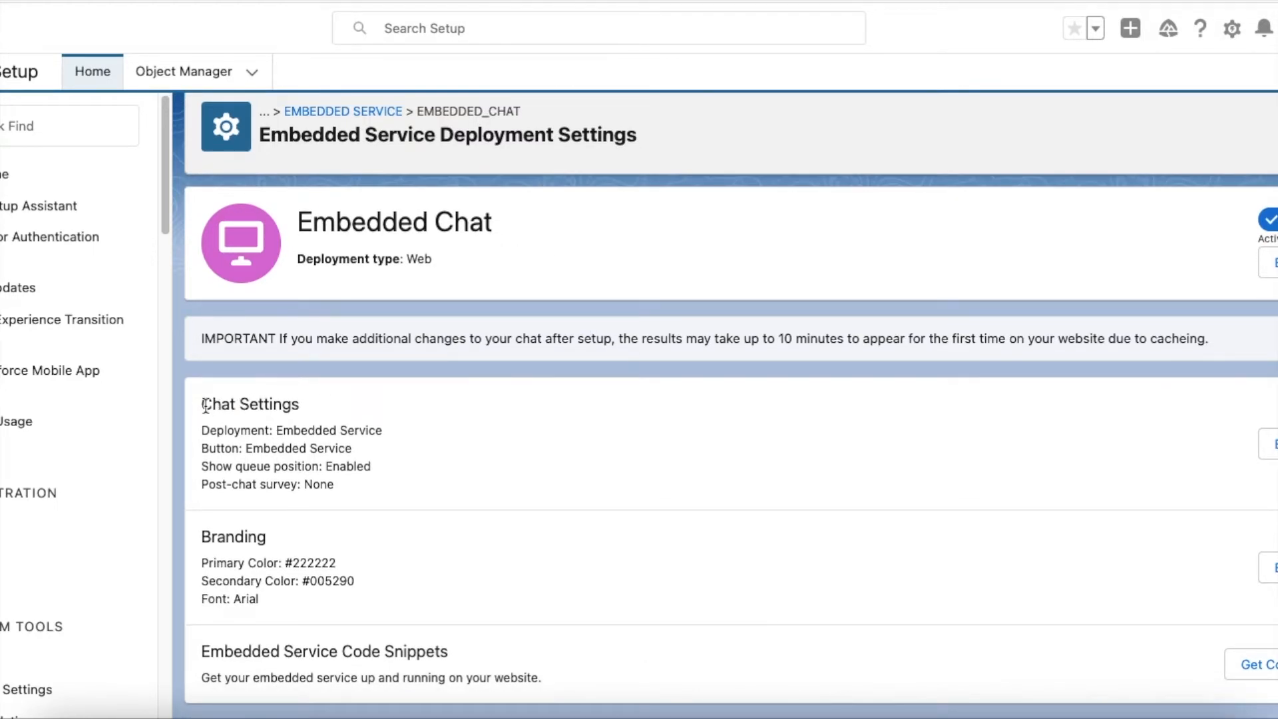
double_click(249, 404)
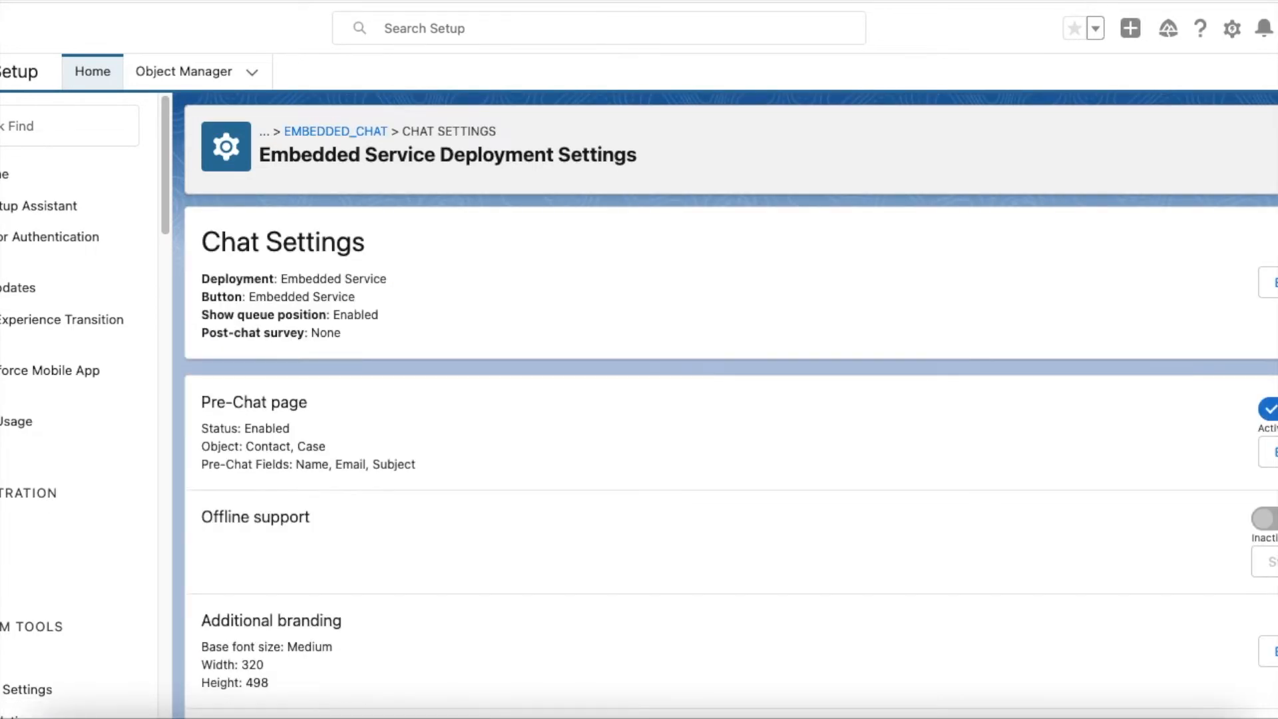
- Set Offline support to Active and open its case form editor, highlighting the first case fields
click(1261, 521)
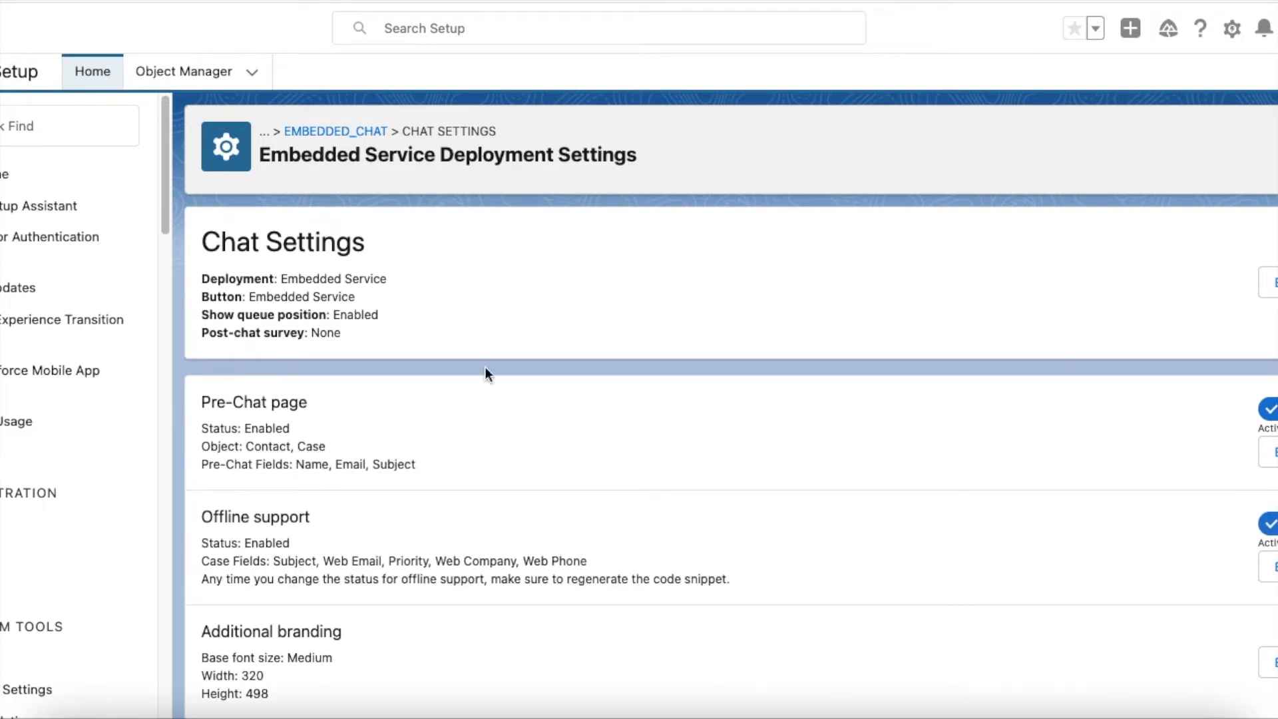
double_click(253, 517)
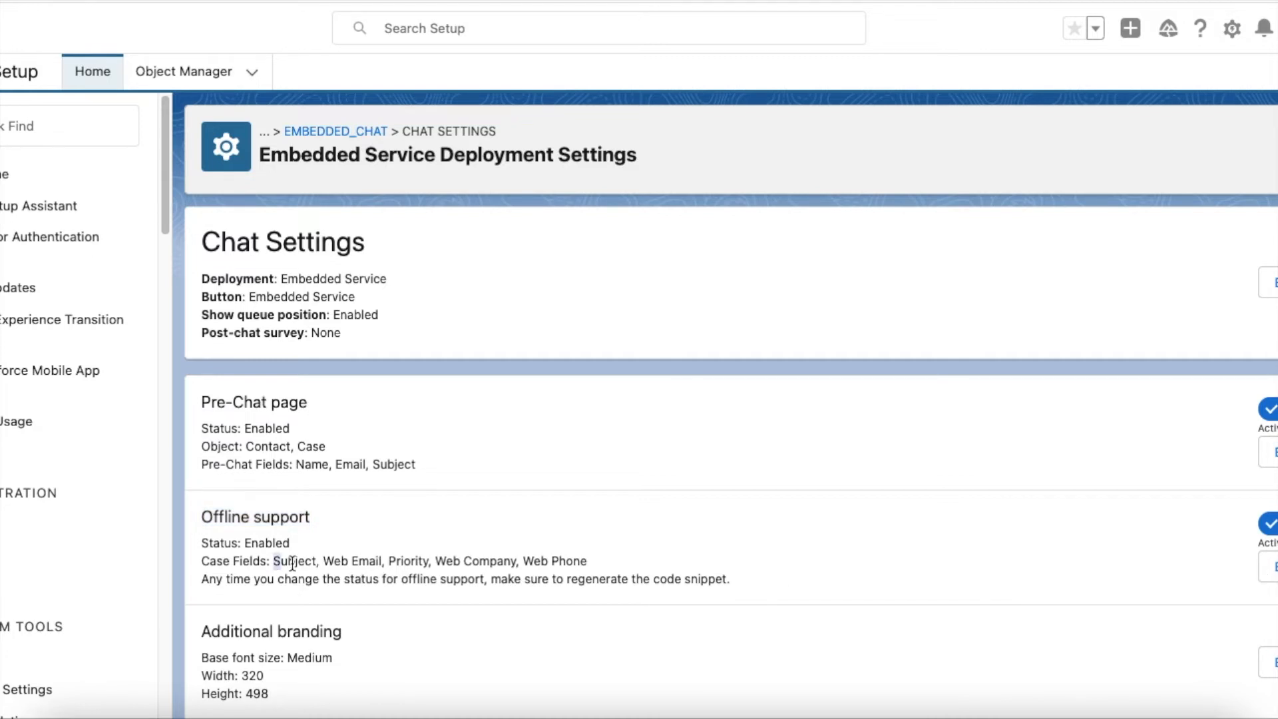
drag(278, 560, 386, 560)
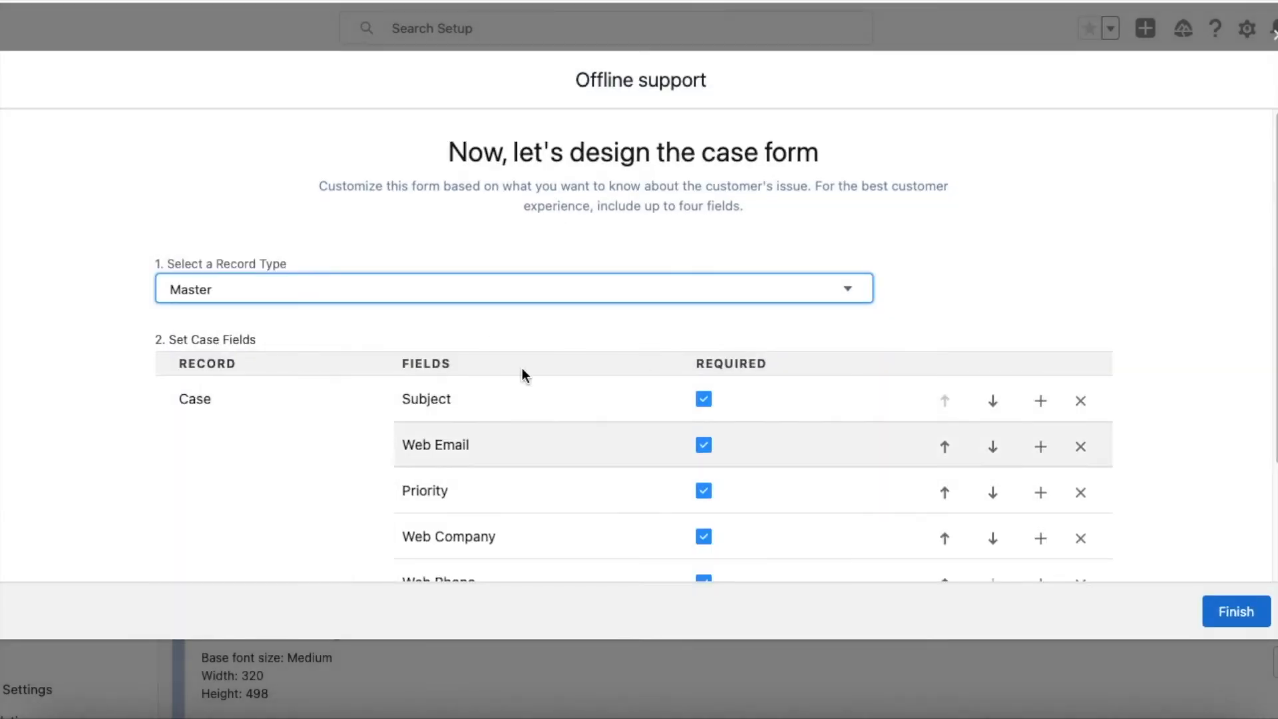
- Close the Offline support case form and confirm leaving it unsaved
scroll(down, 3)
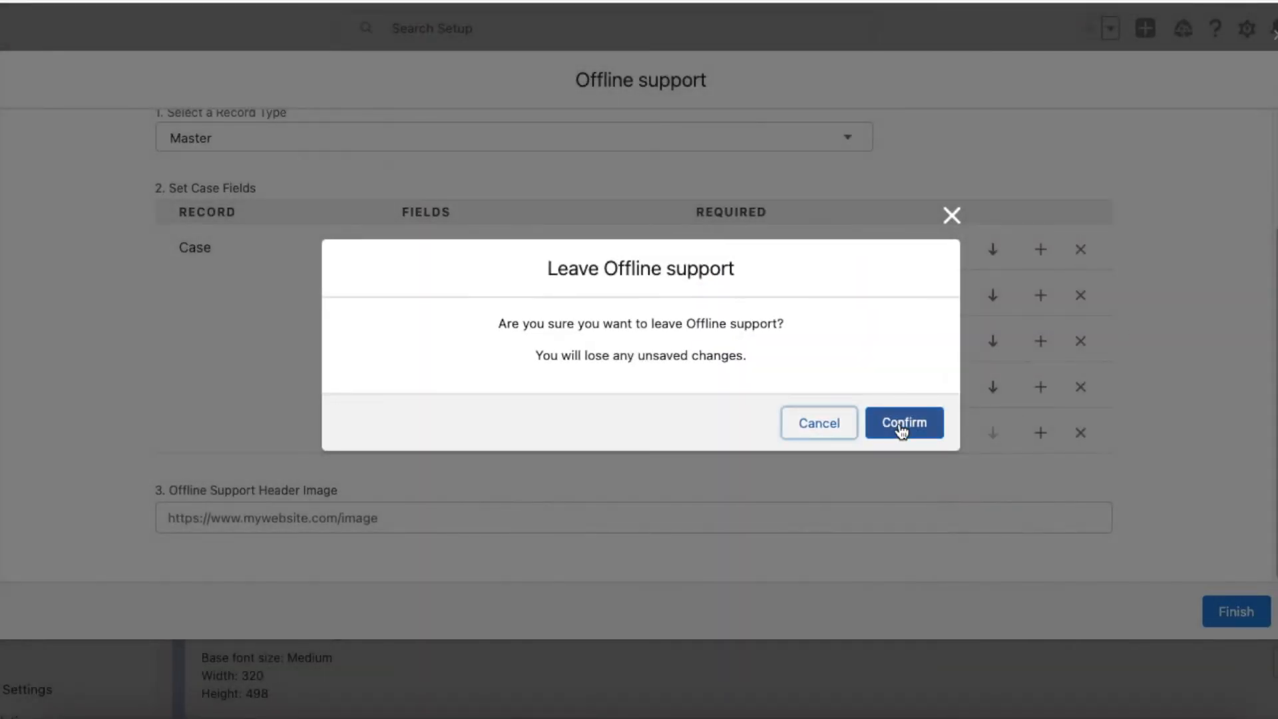
click(903, 422)
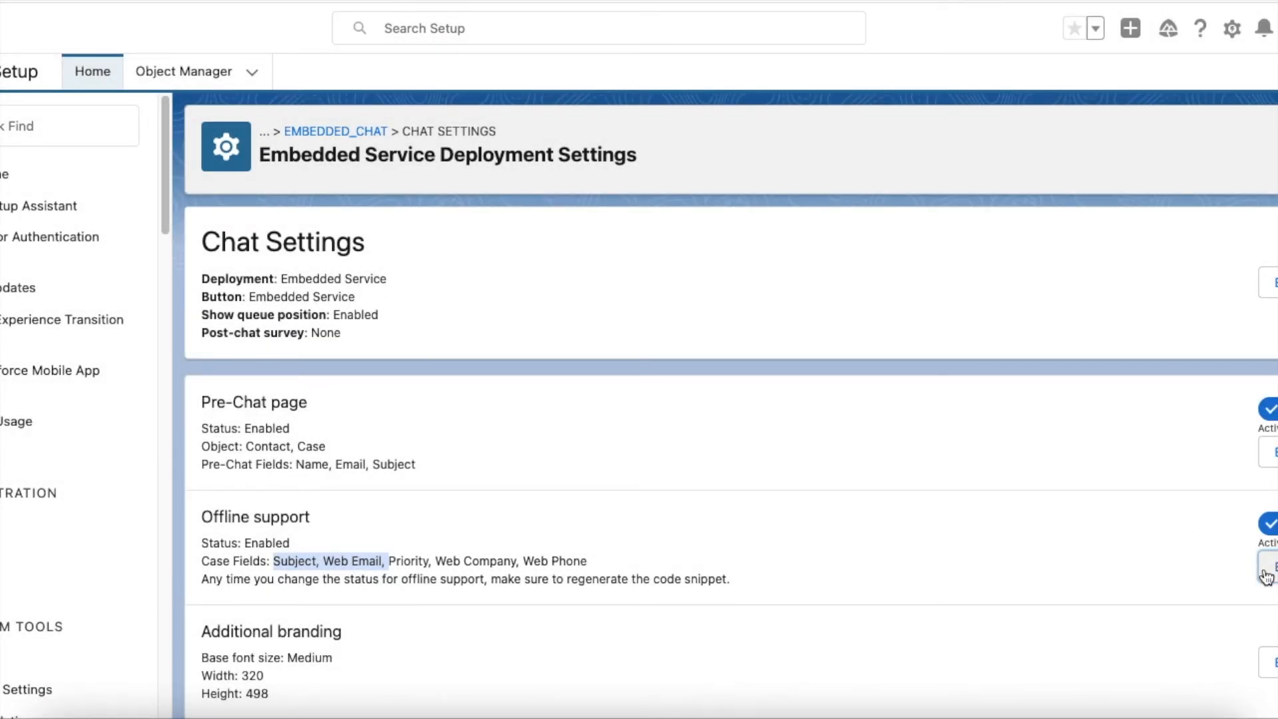
mouse_move(682, 519)
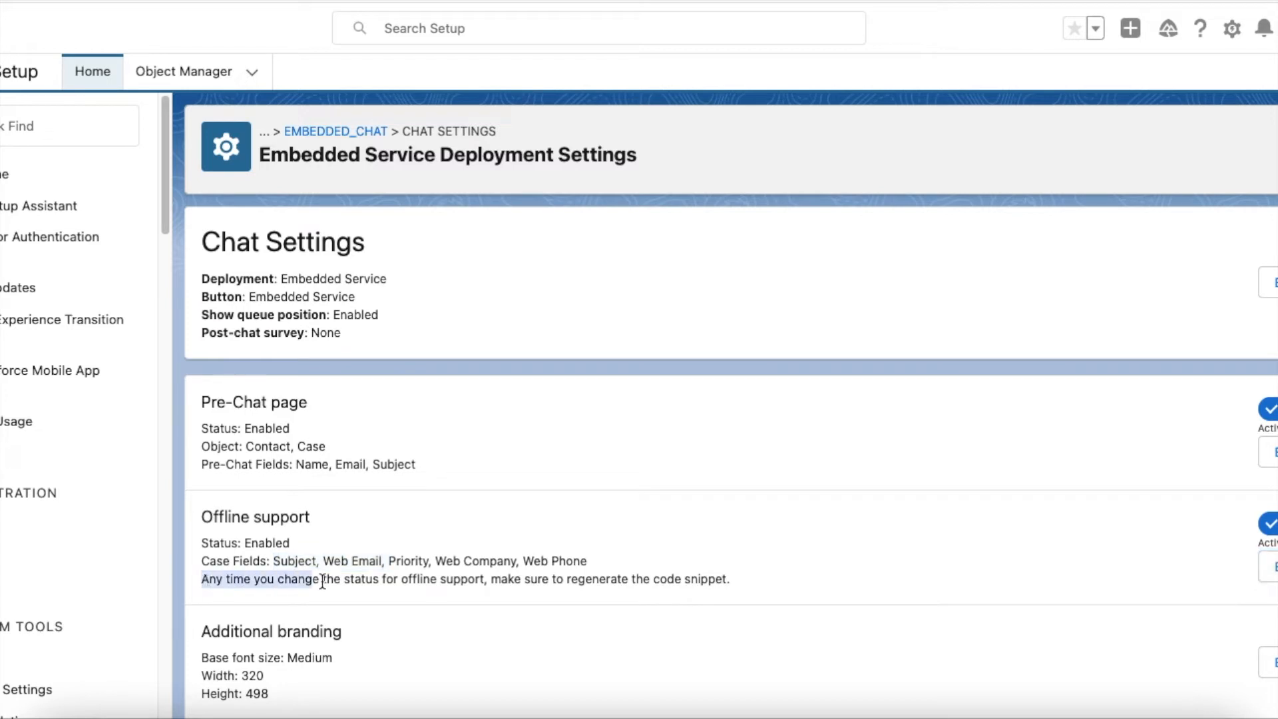
- Highlight the code-snippet regeneration note and return via the EMBEDDED_CHAT breadcrumb
drag(322, 579, 476, 579)
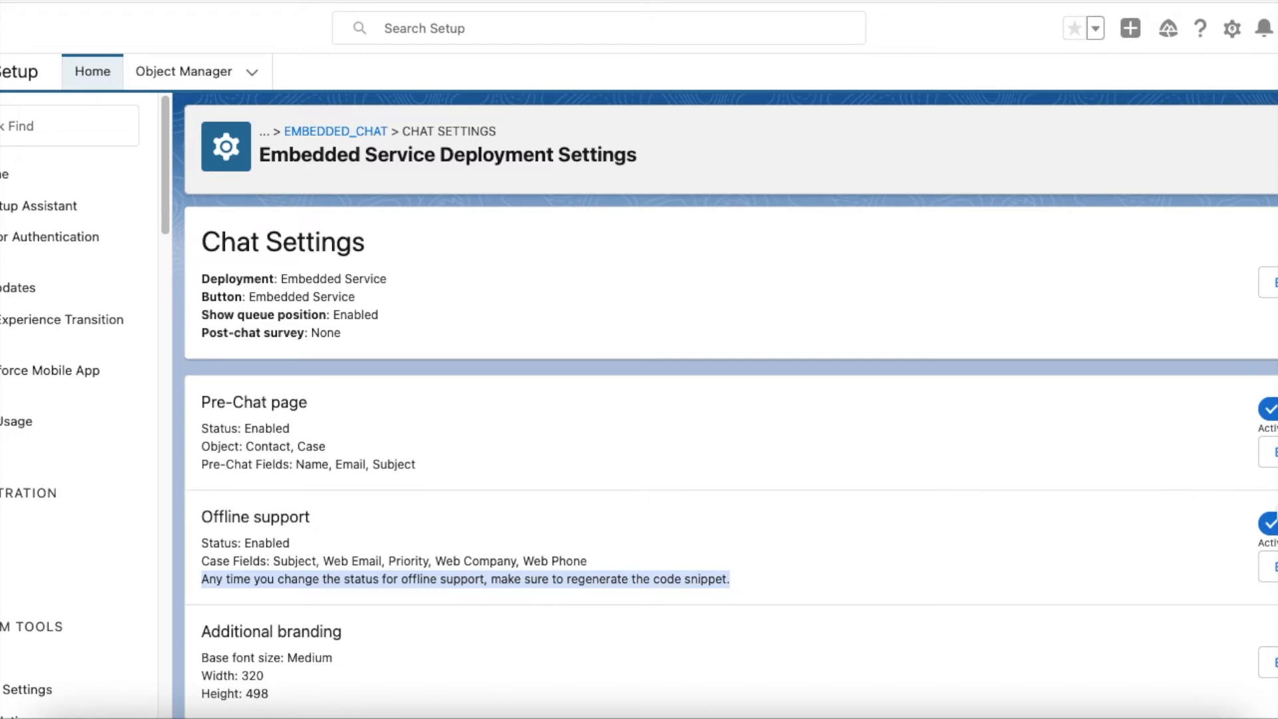
mouse_move(463, 597)
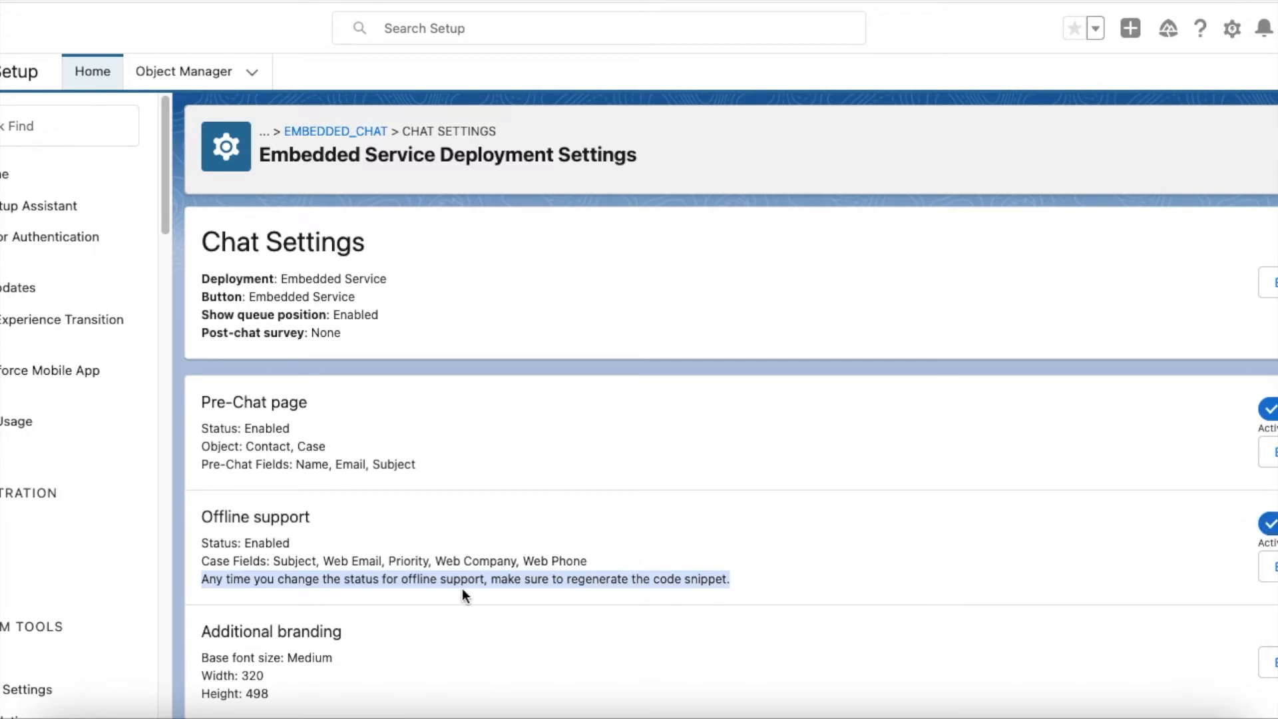
mouse_move(367, 586)
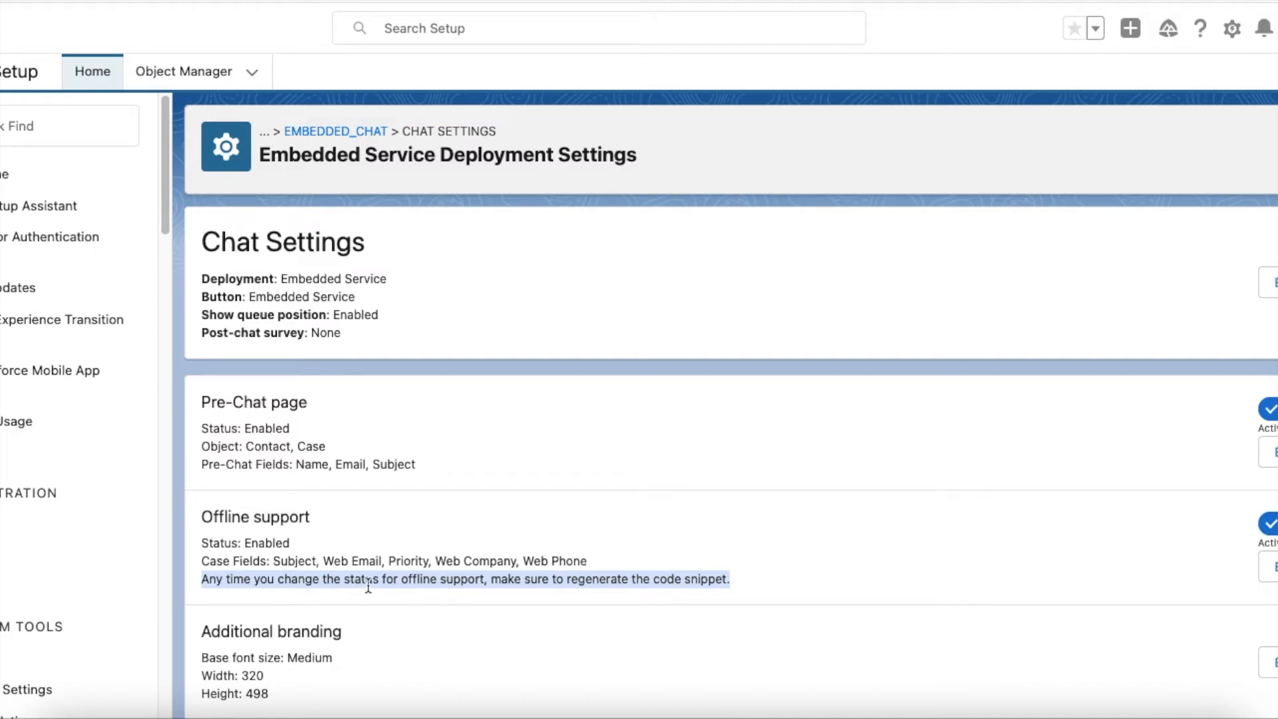
mouse_move(336, 132)
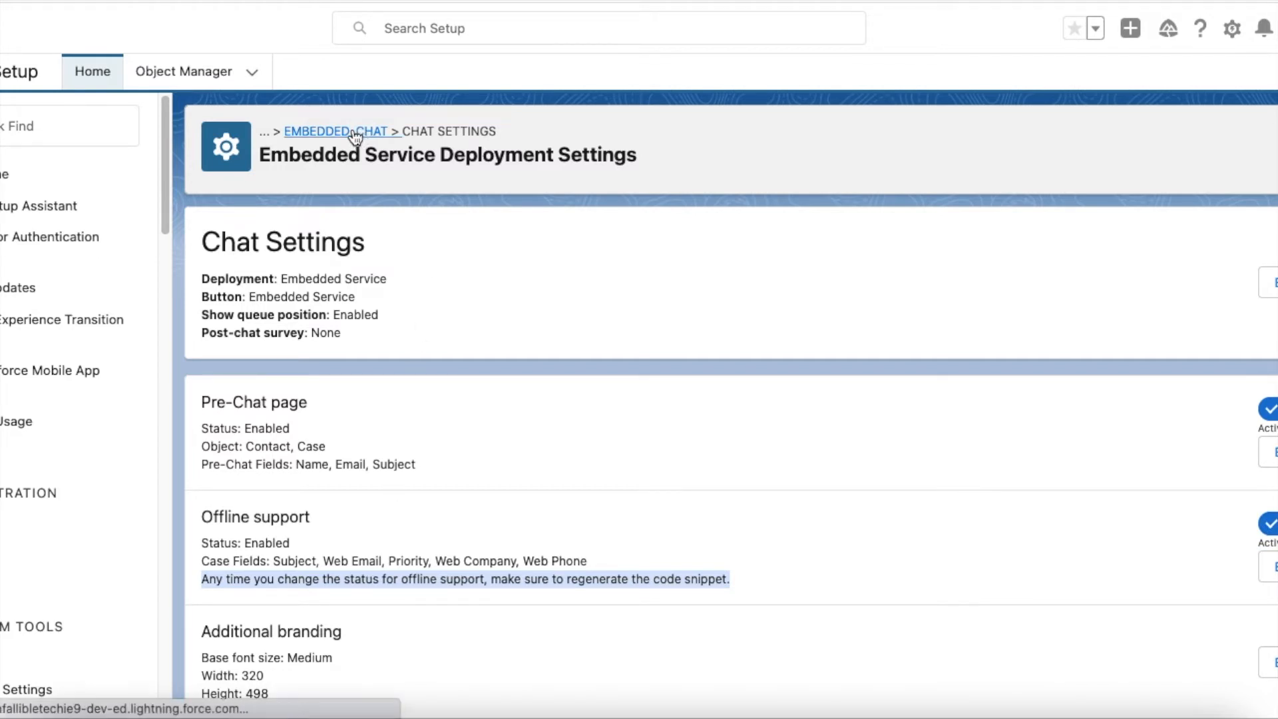
click(338, 132)
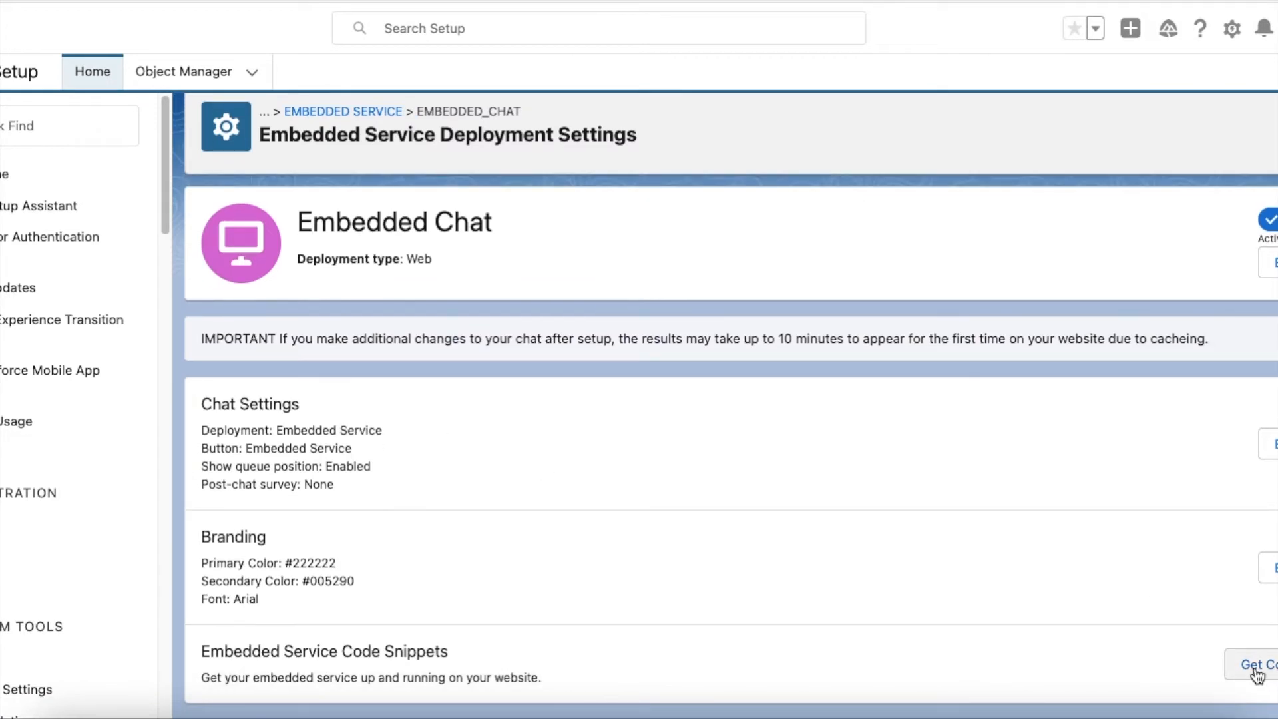
mouse_move(1153, 567)
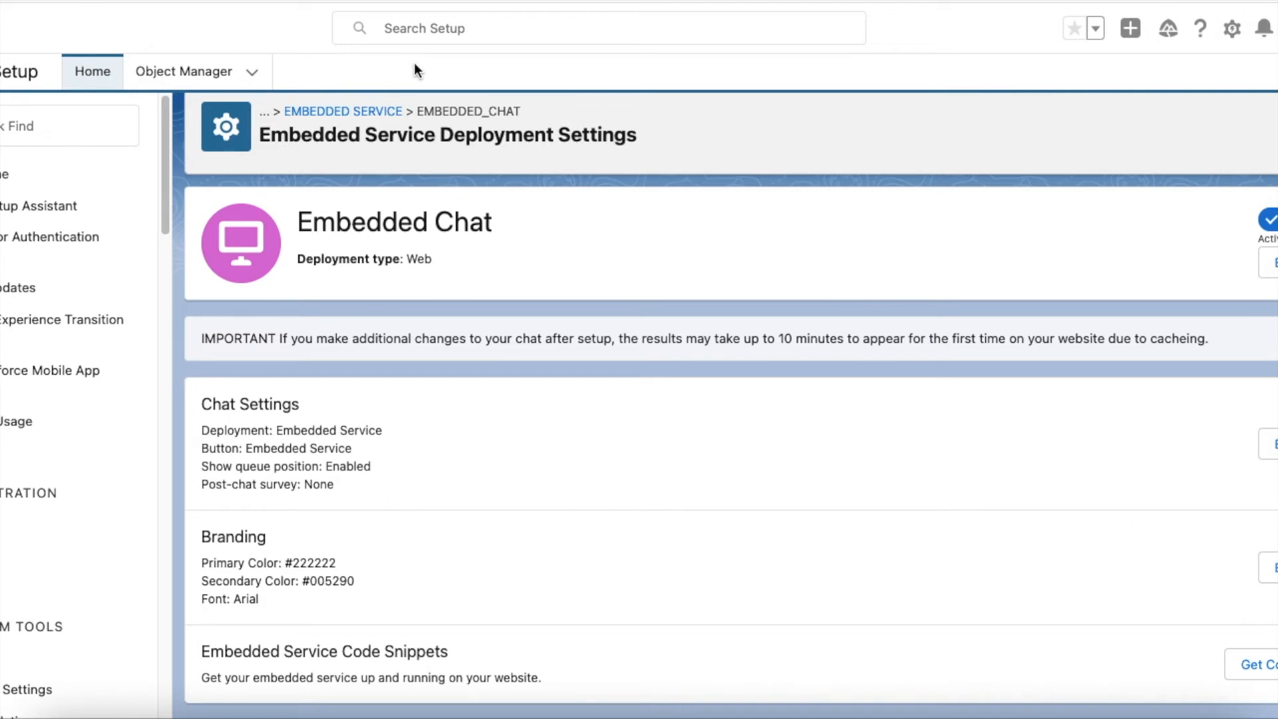
mouse_move(443, 377)
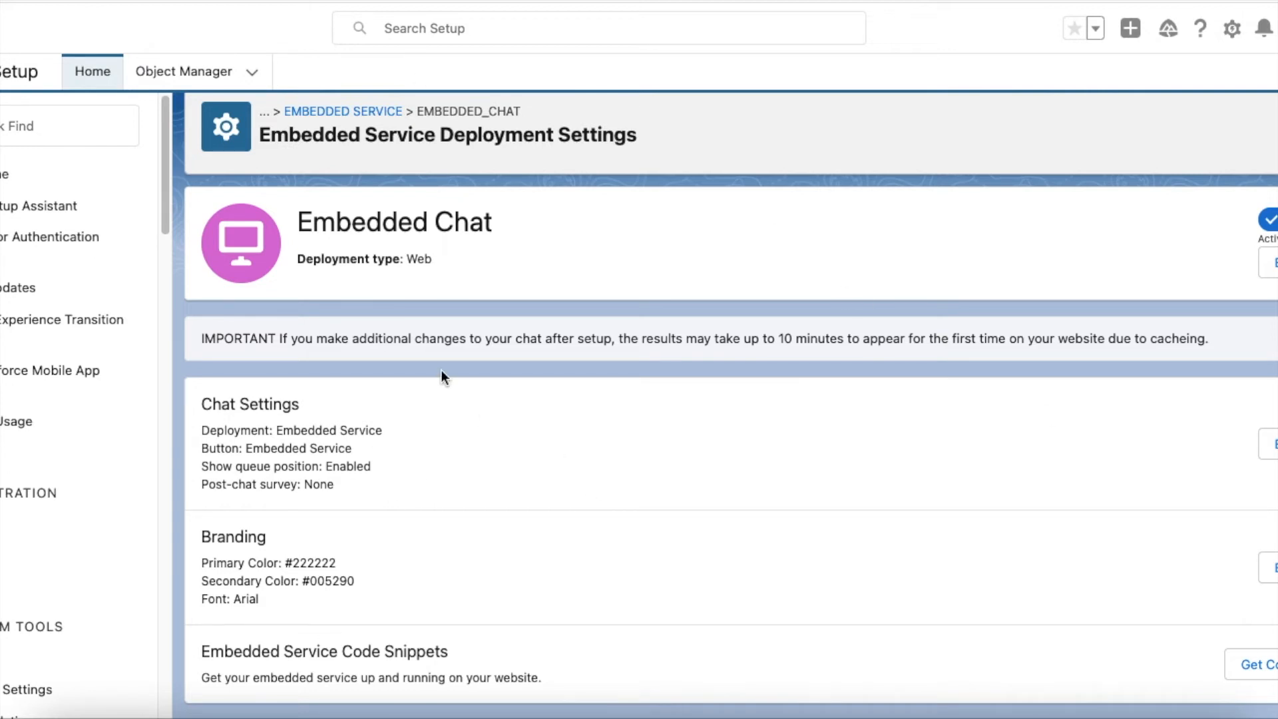
mouse_move(195, 640)
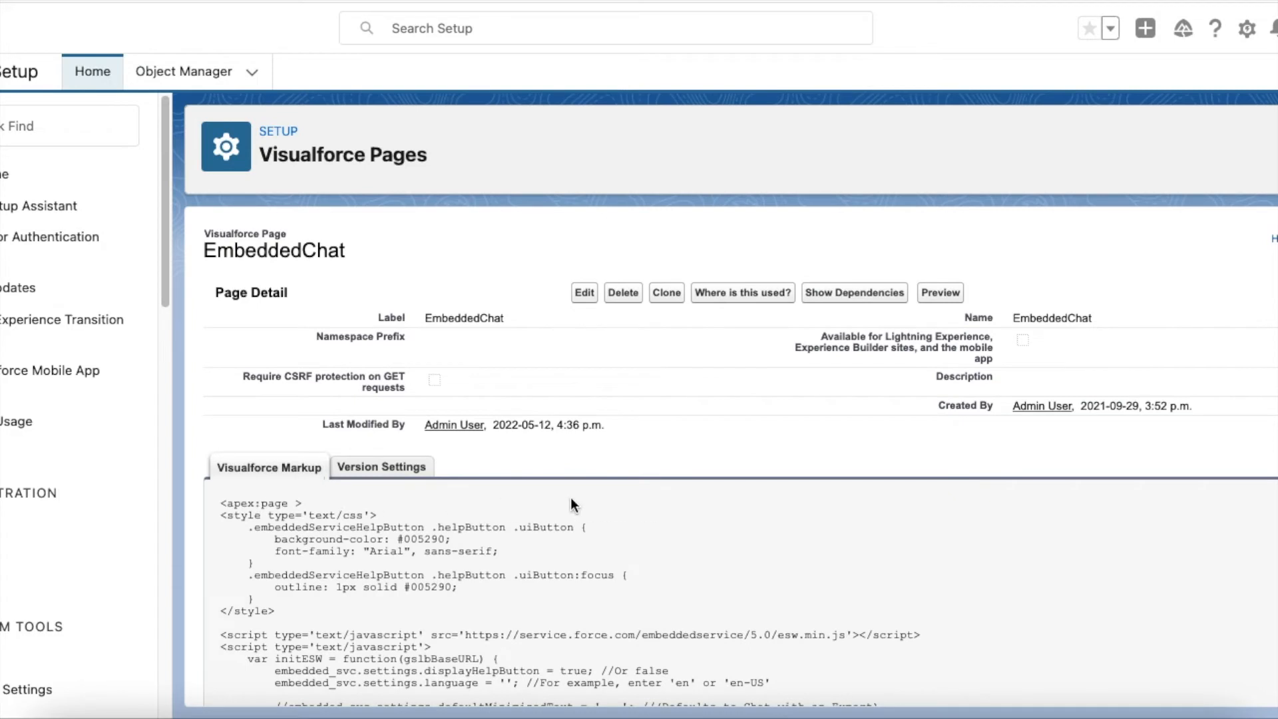
mouse_move(649, 490)
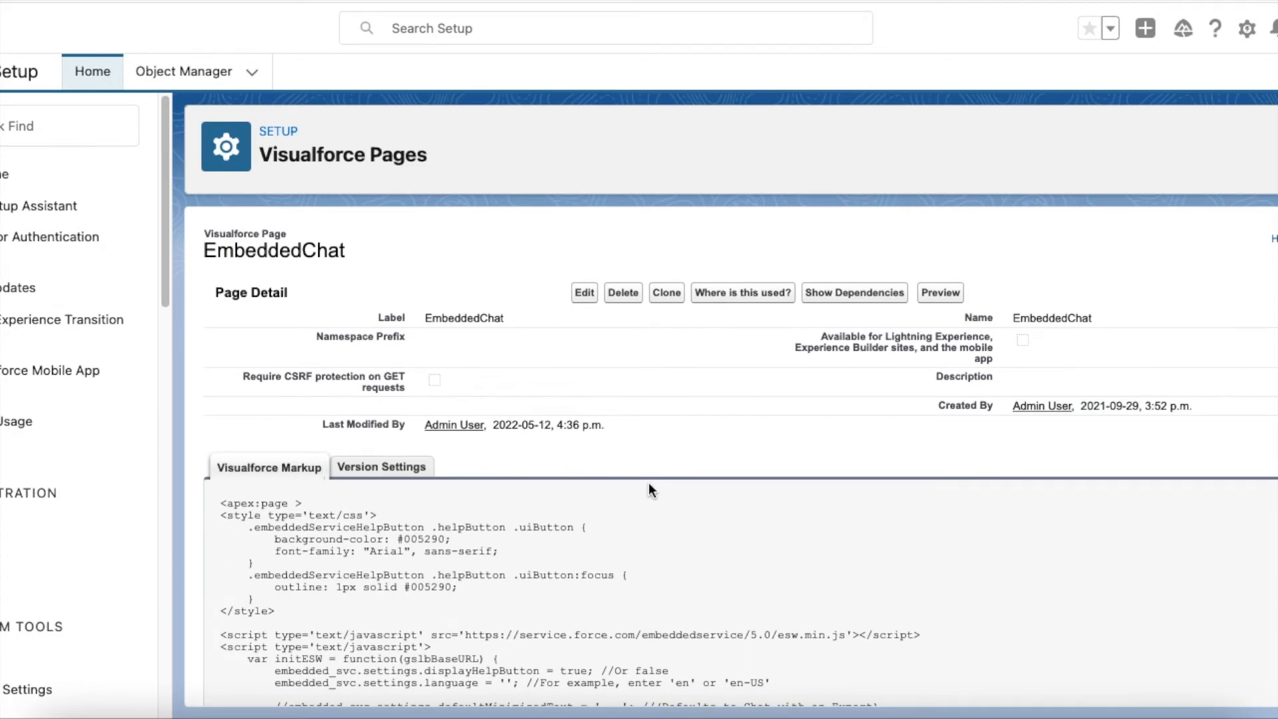
mouse_move(342, 627)
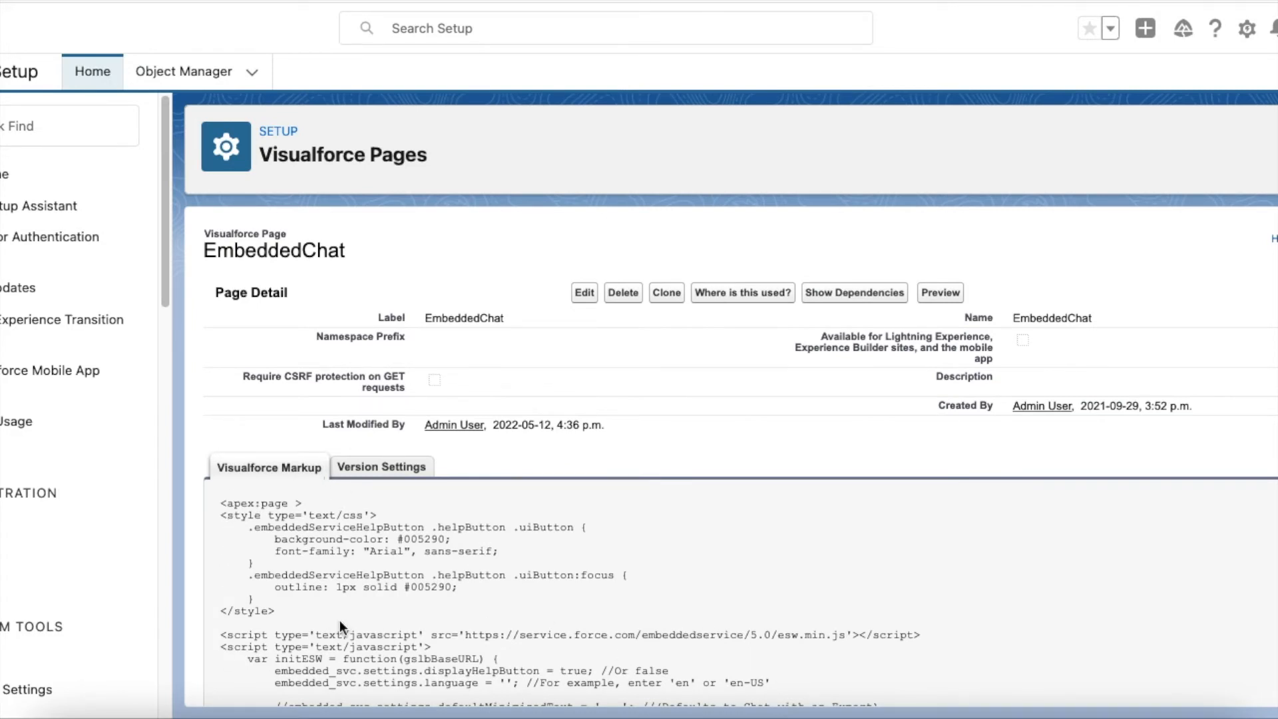
mouse_move(938, 290)
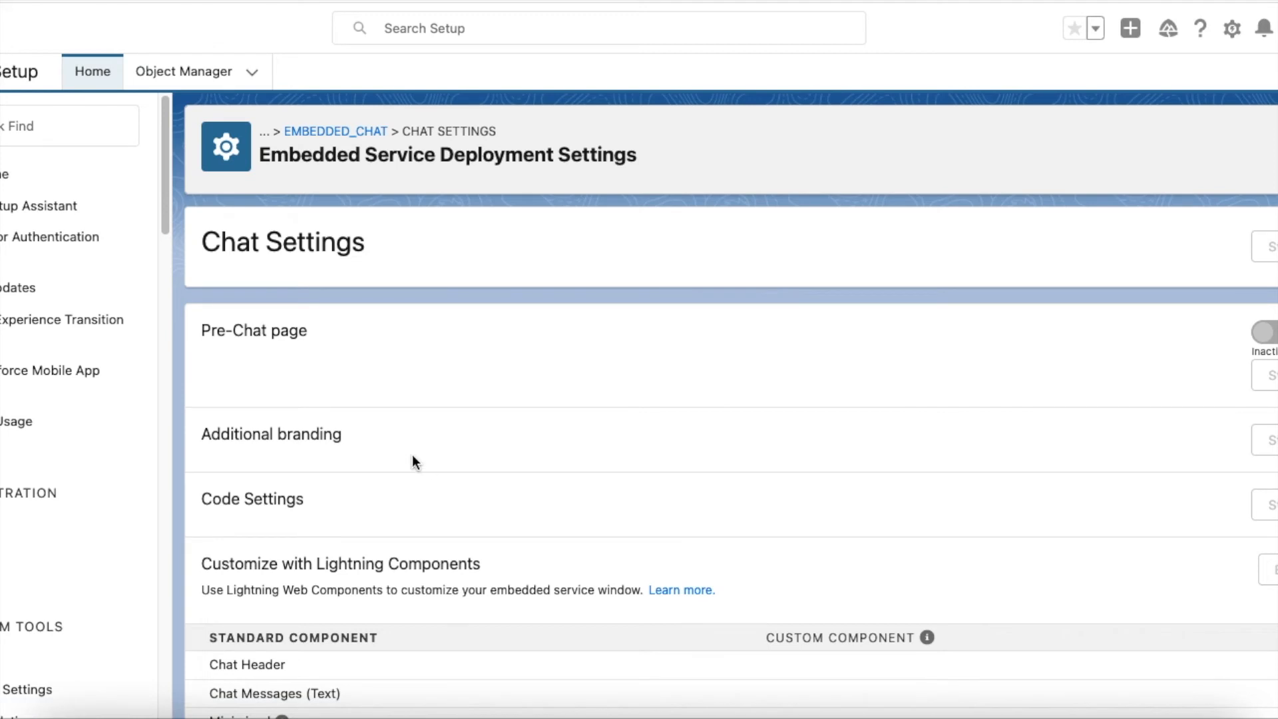
- Scroll the chat settings to verify pre-chat and offline support are enabled
scroll(down, 3)
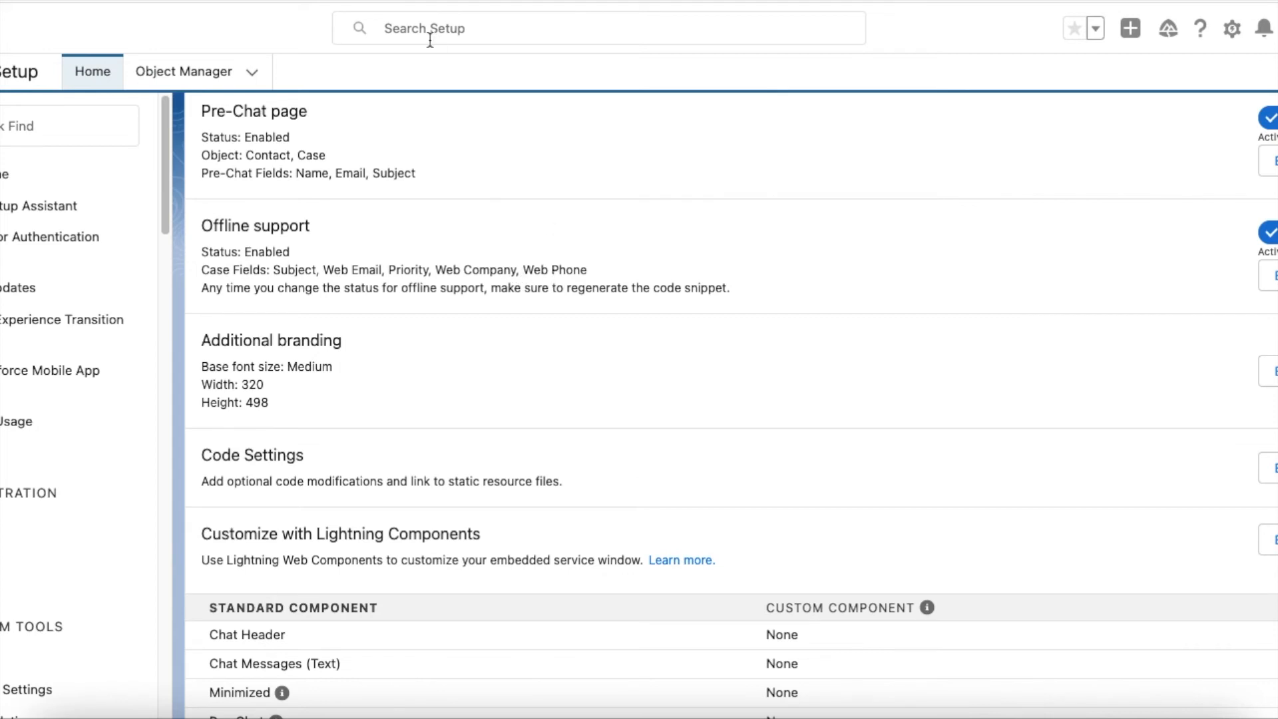
mouse_move(430, 38)
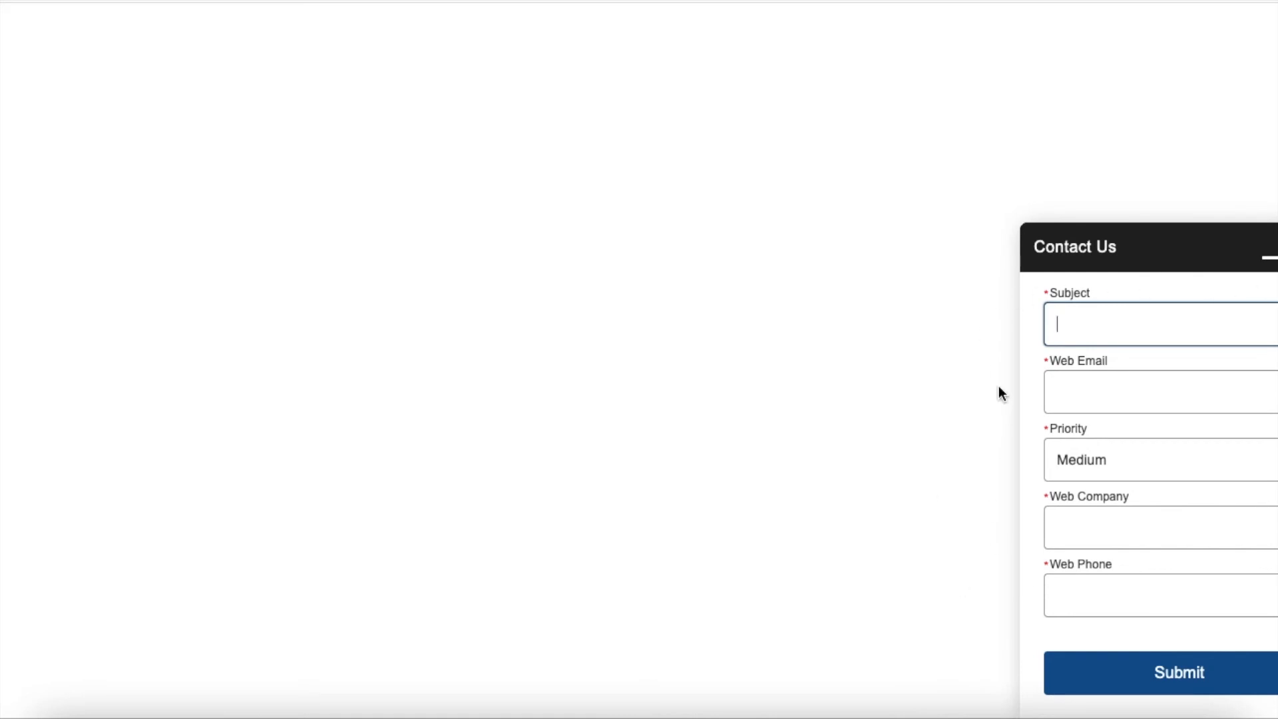
text(T)
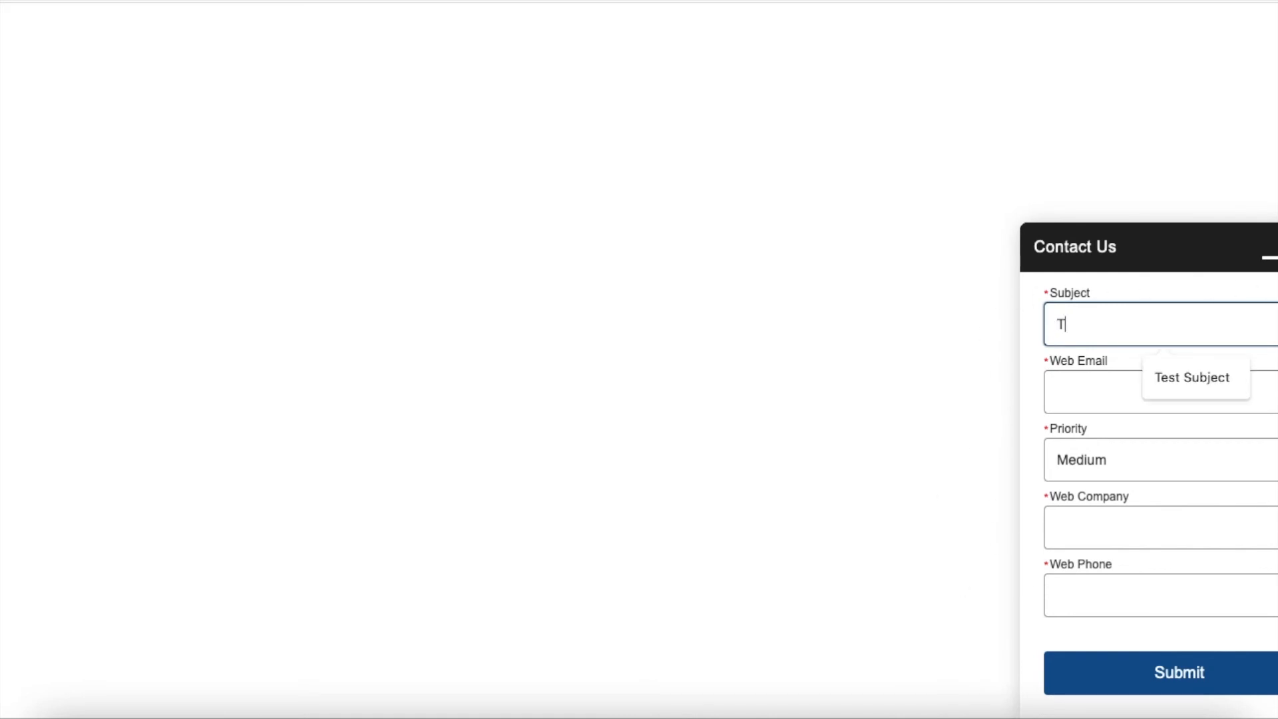
text(esting Offline Suppor)
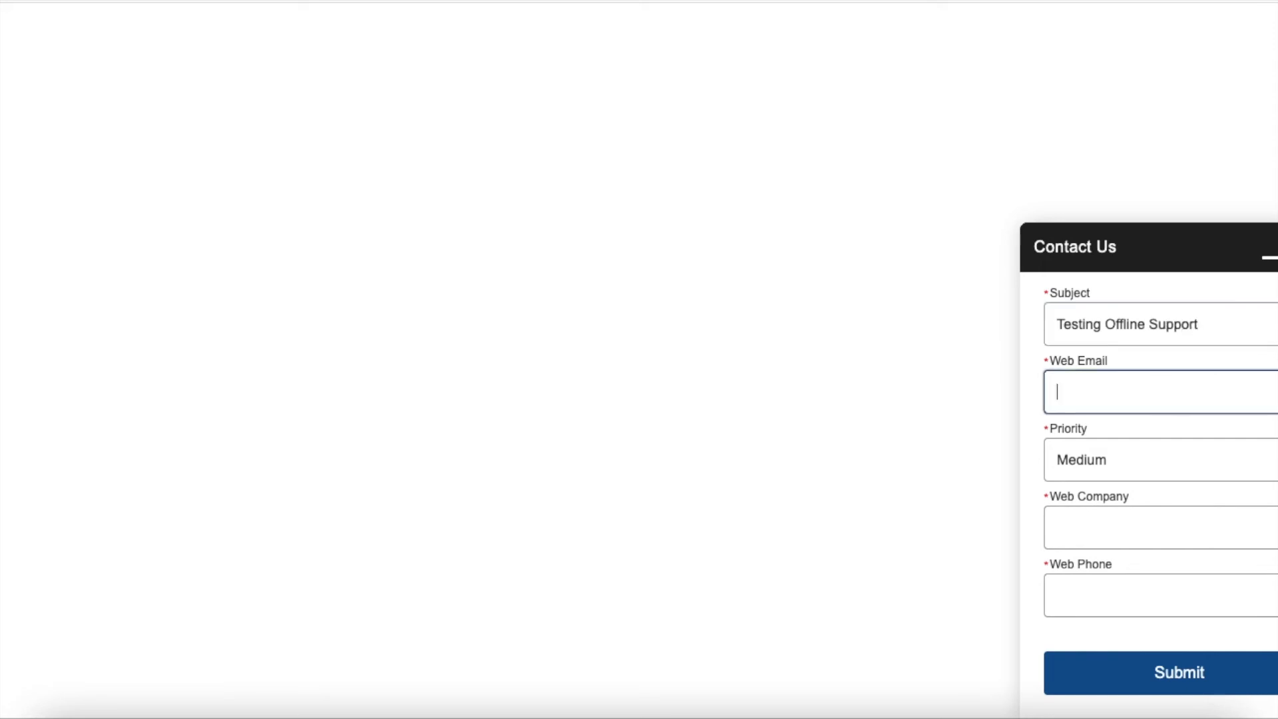
text(test@test.com)
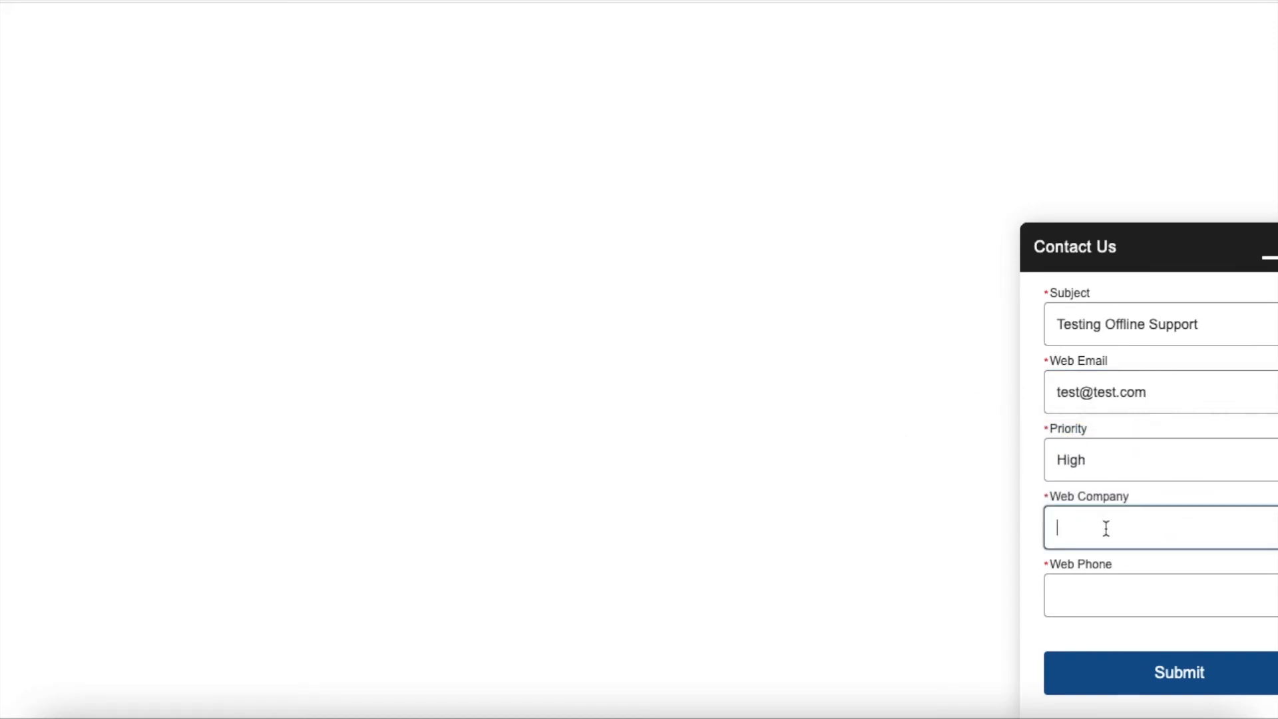
text(Test Comp)
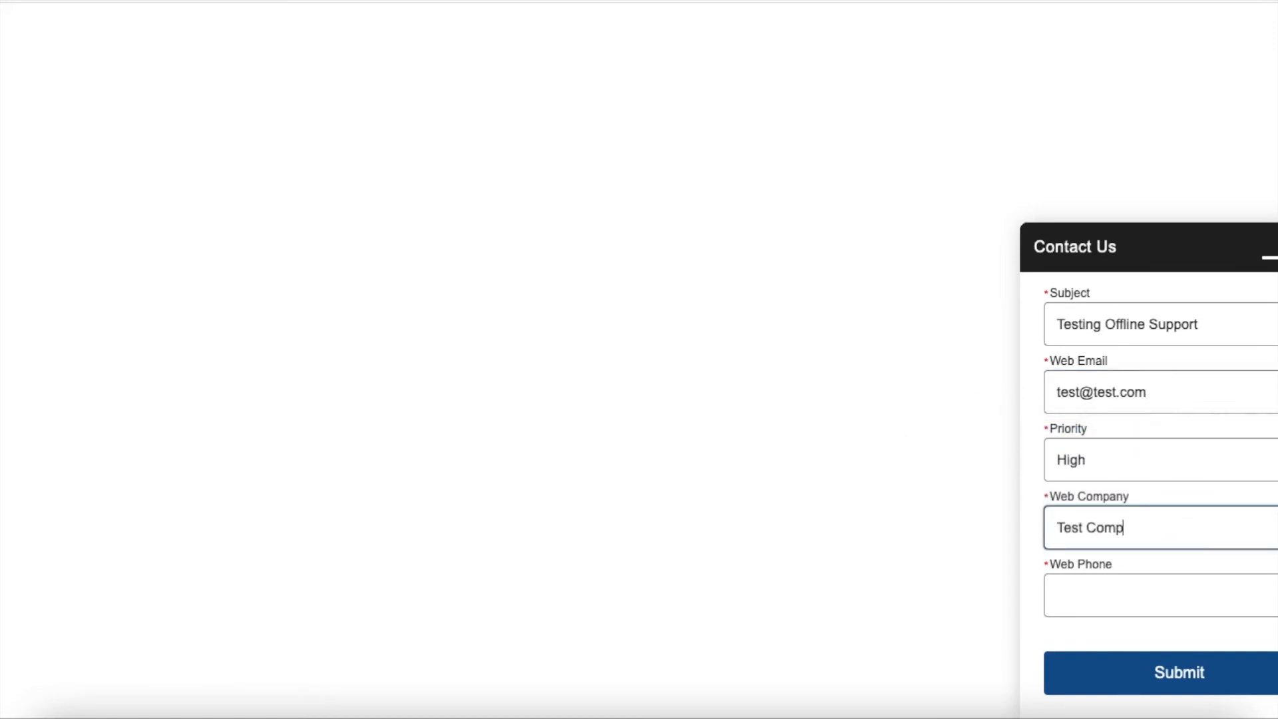
text(1)
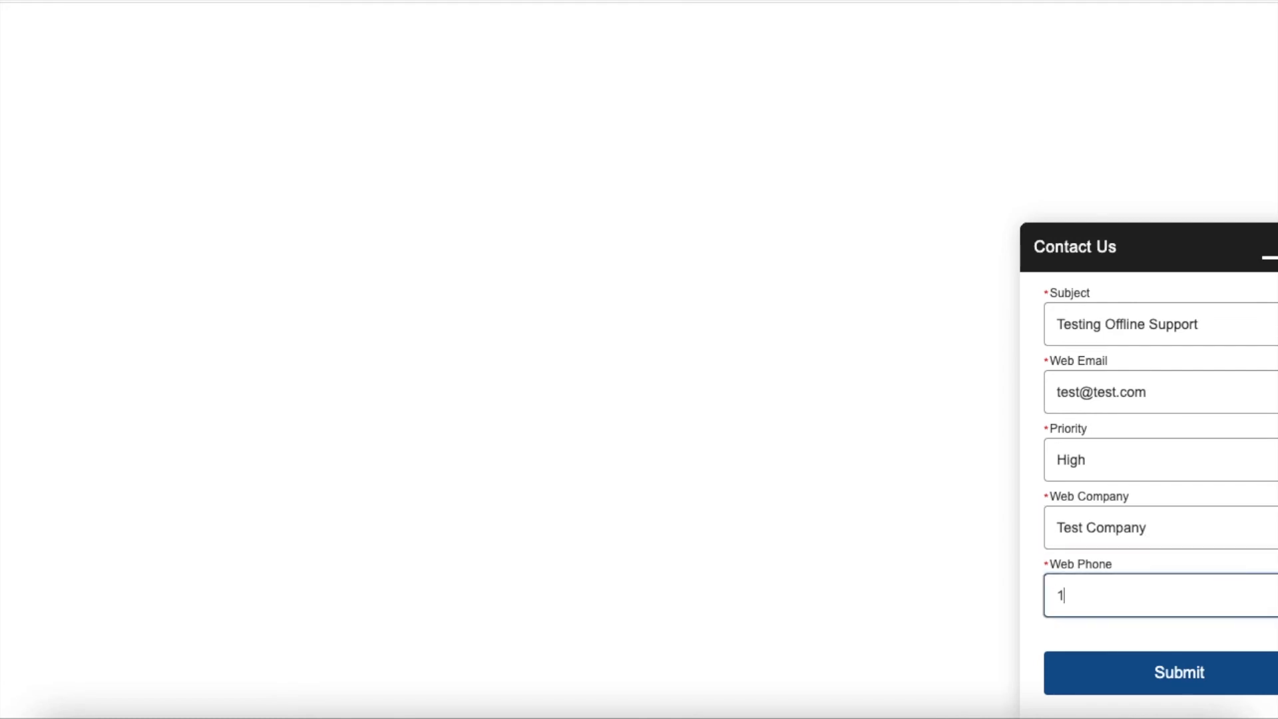
text(234567890)
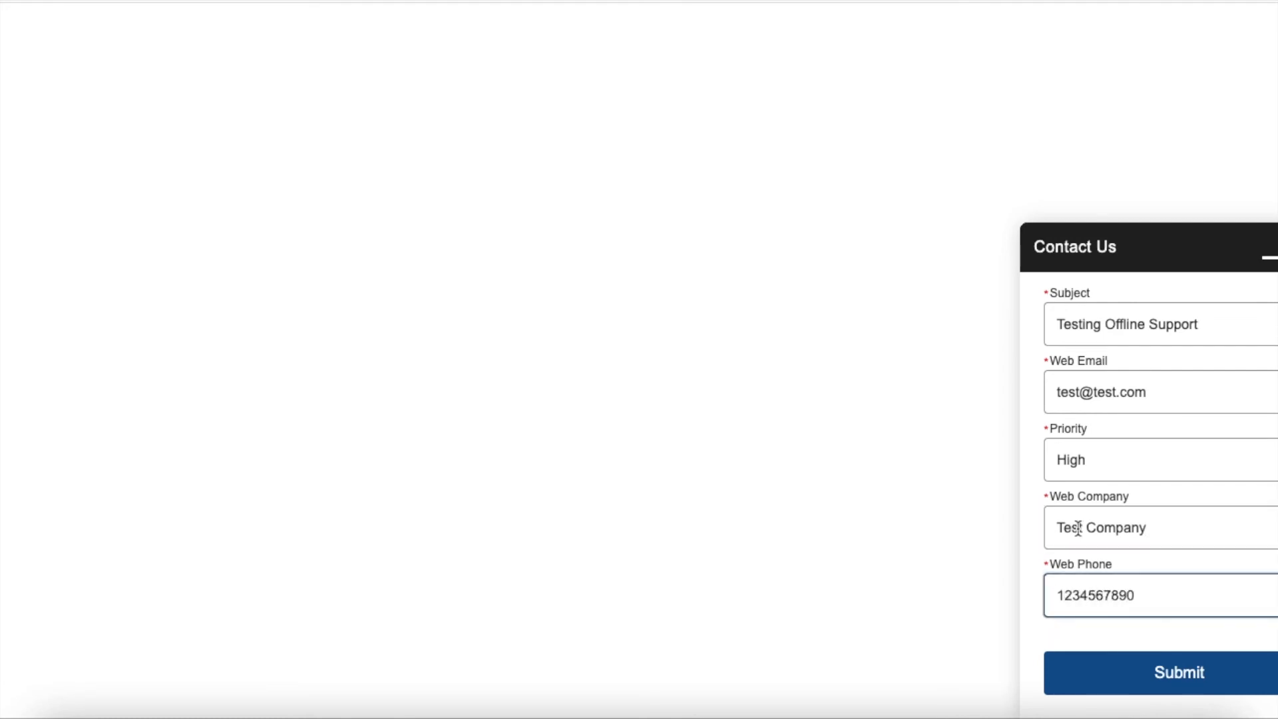
click(1178, 672)
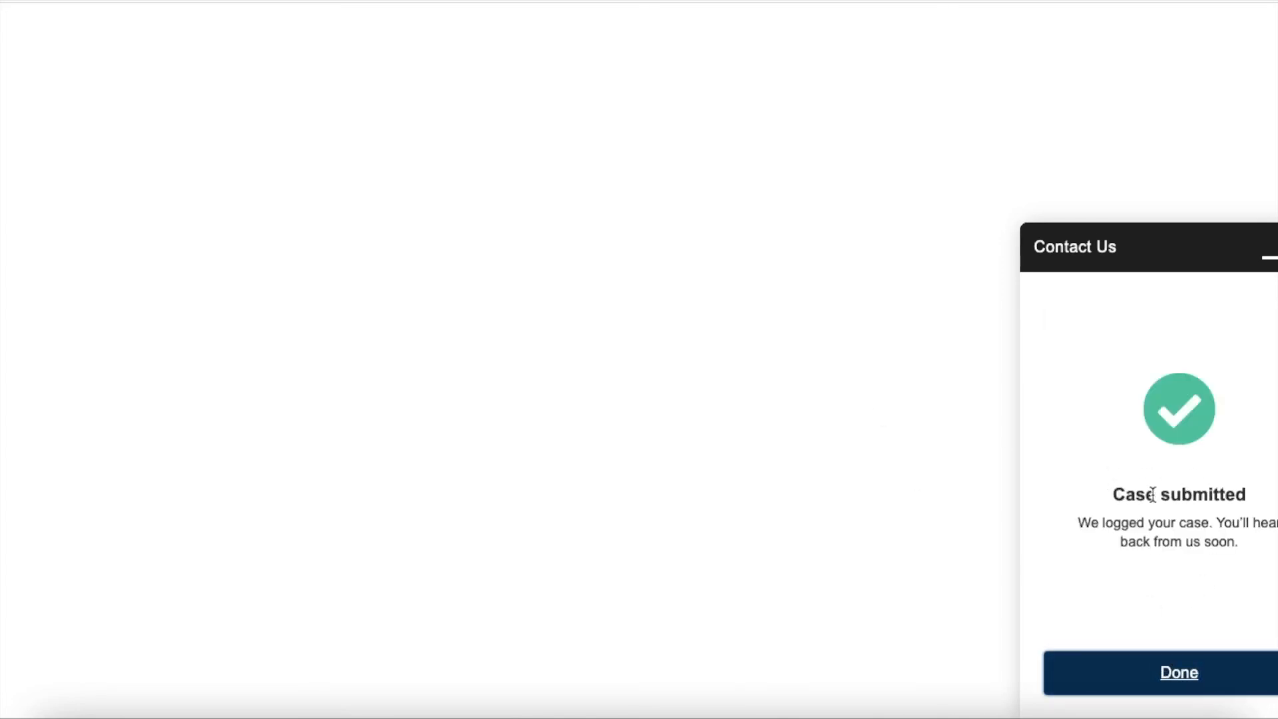
click(1178, 672)
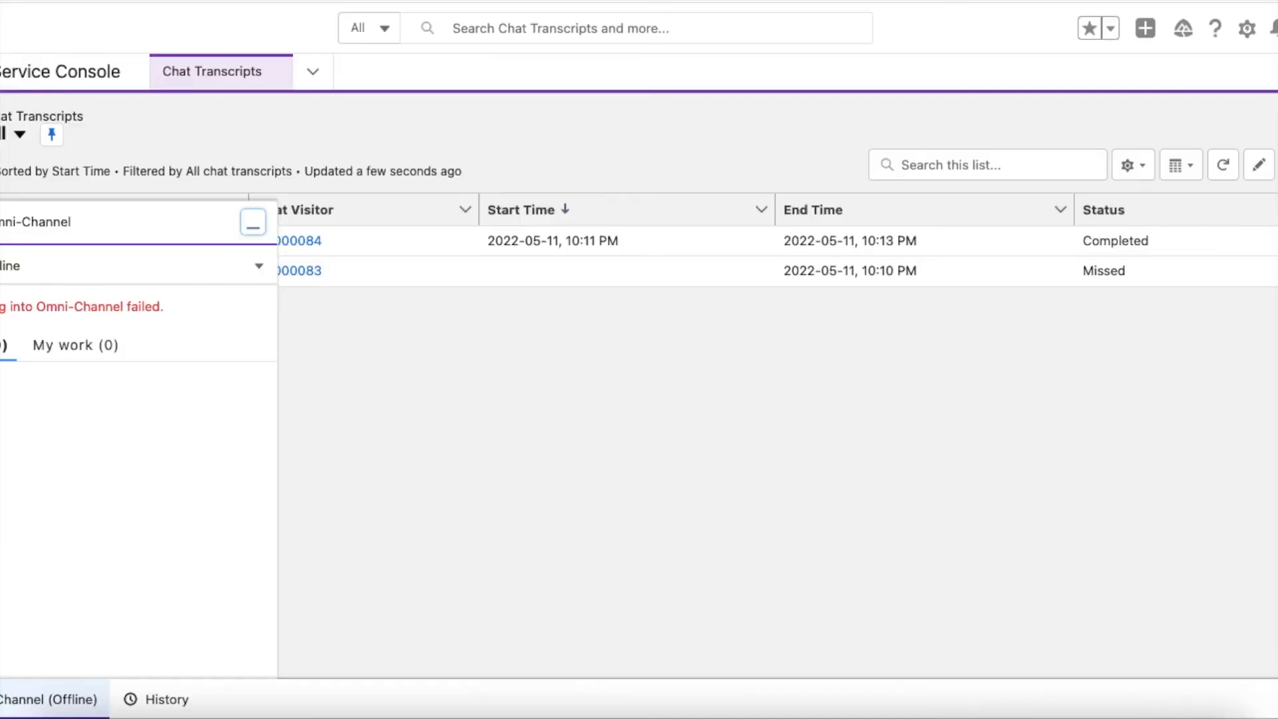
- Navigate to Cases in the console and open case 00001058
click(312, 72)
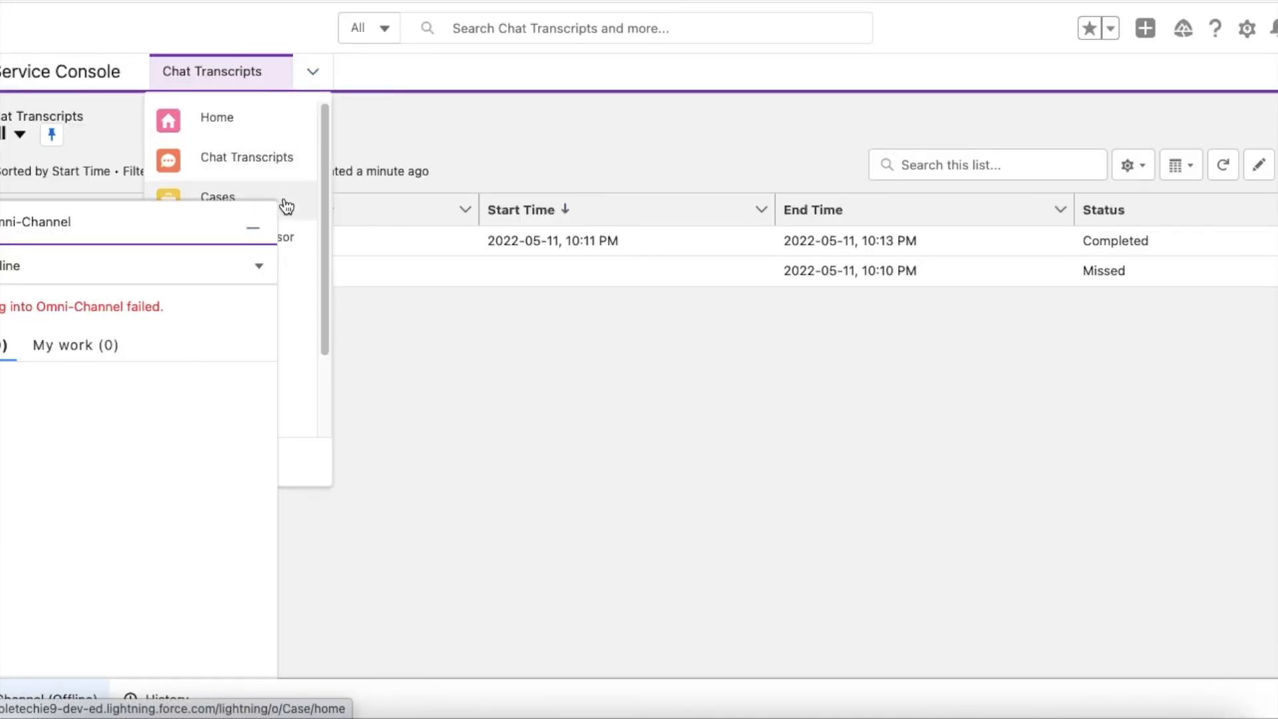
click(217, 197)
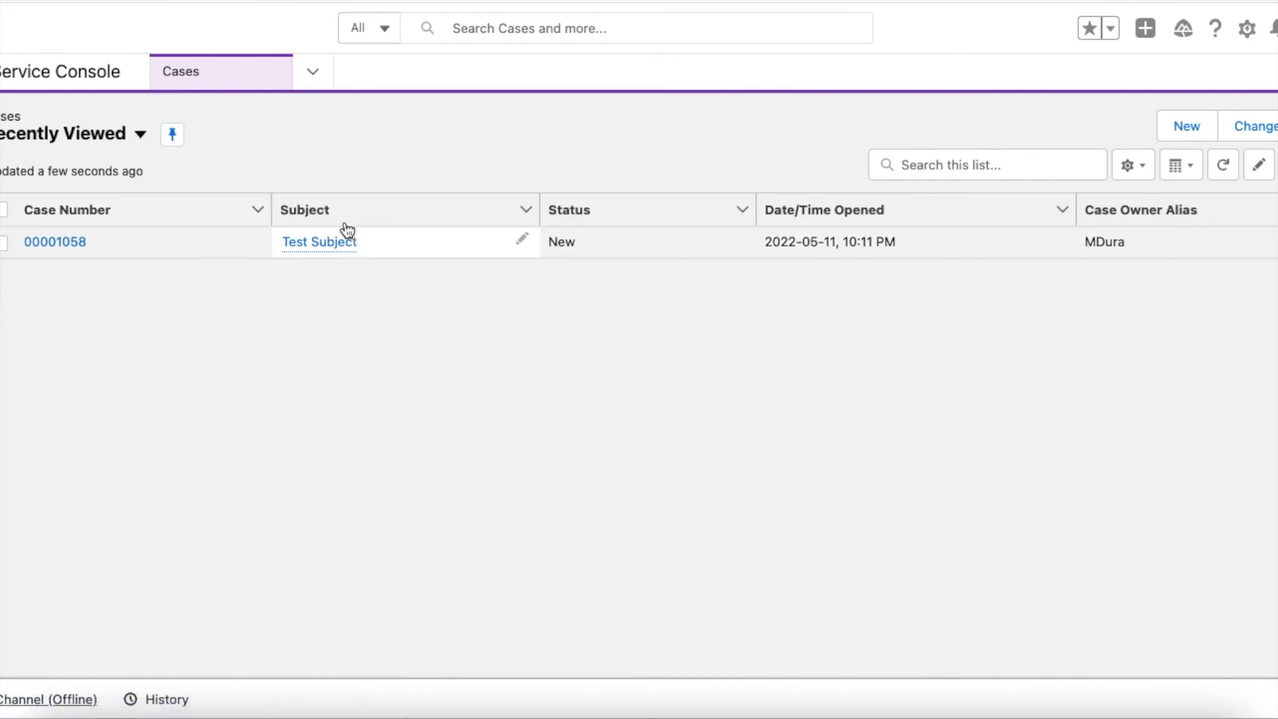
mouse_move(235, 283)
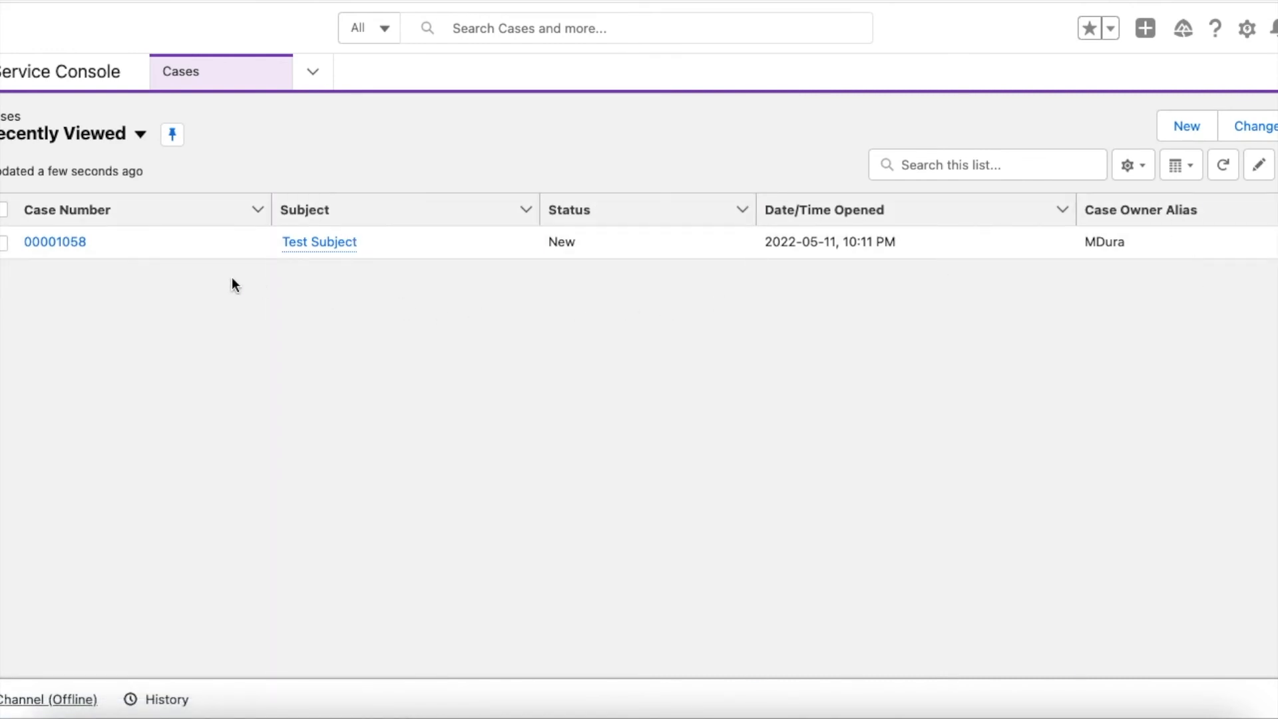
mouse_move(168, 272)
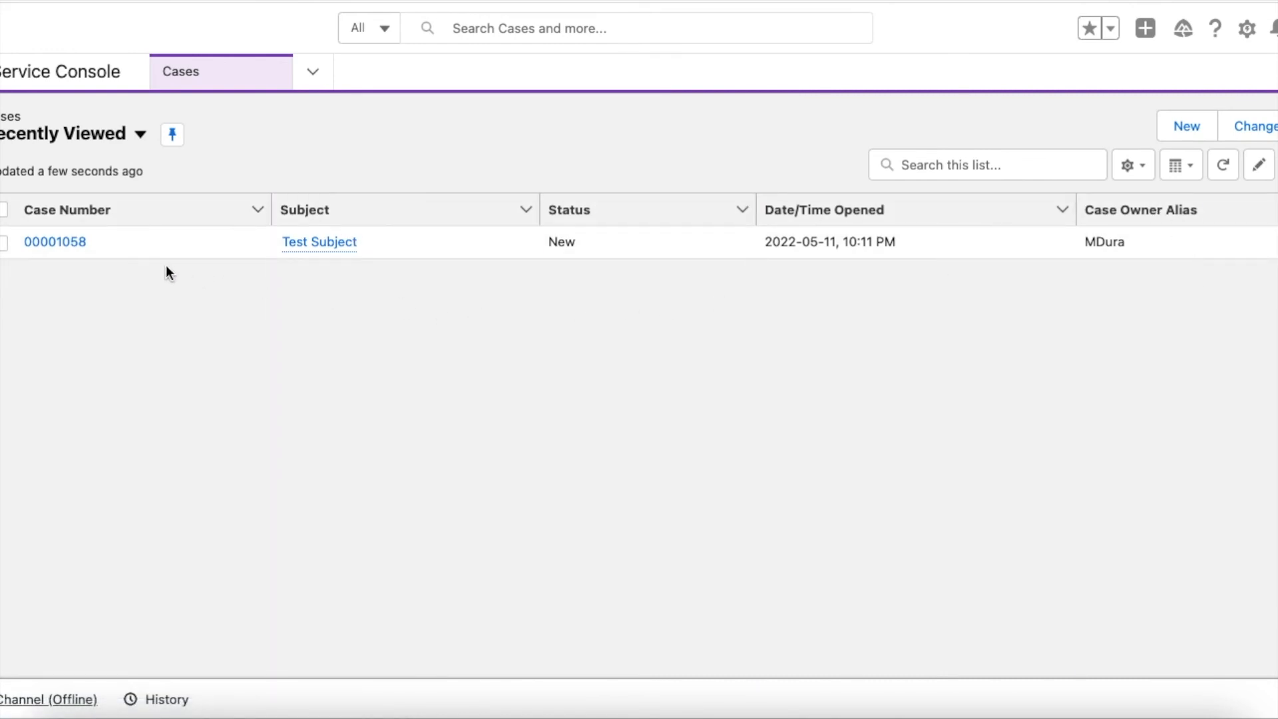
mouse_move(55, 241)
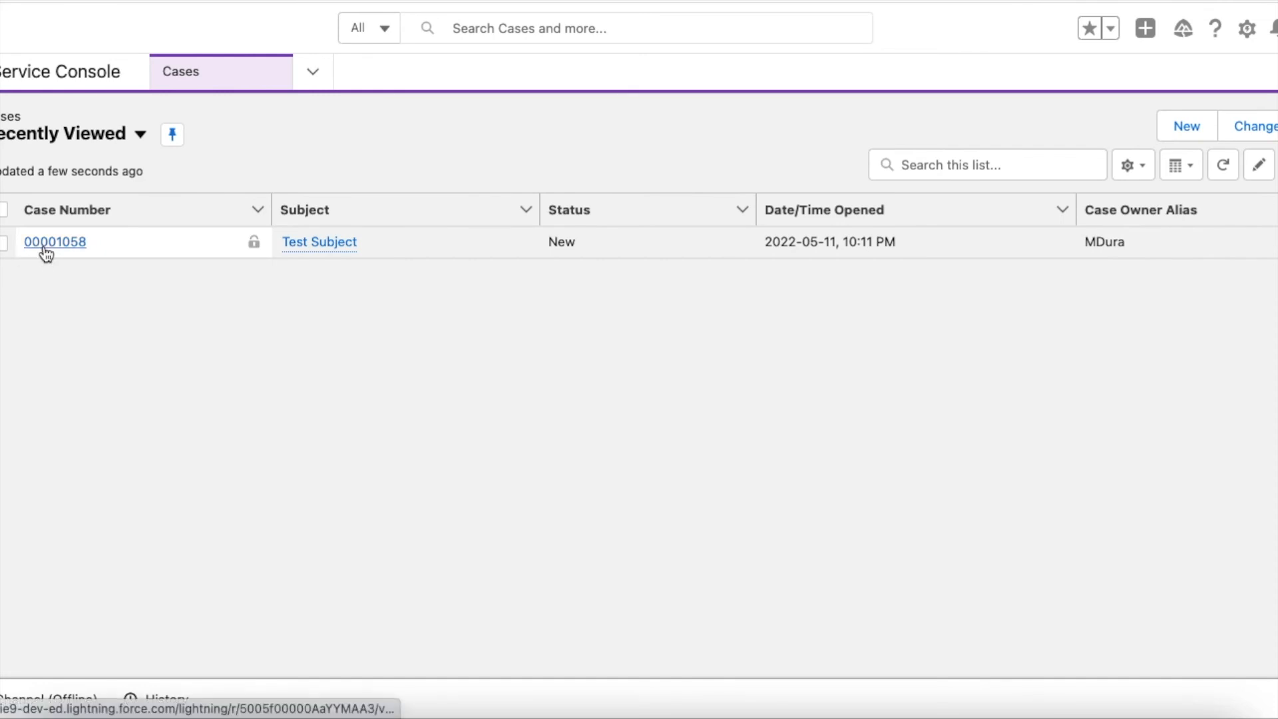
click(55, 241)
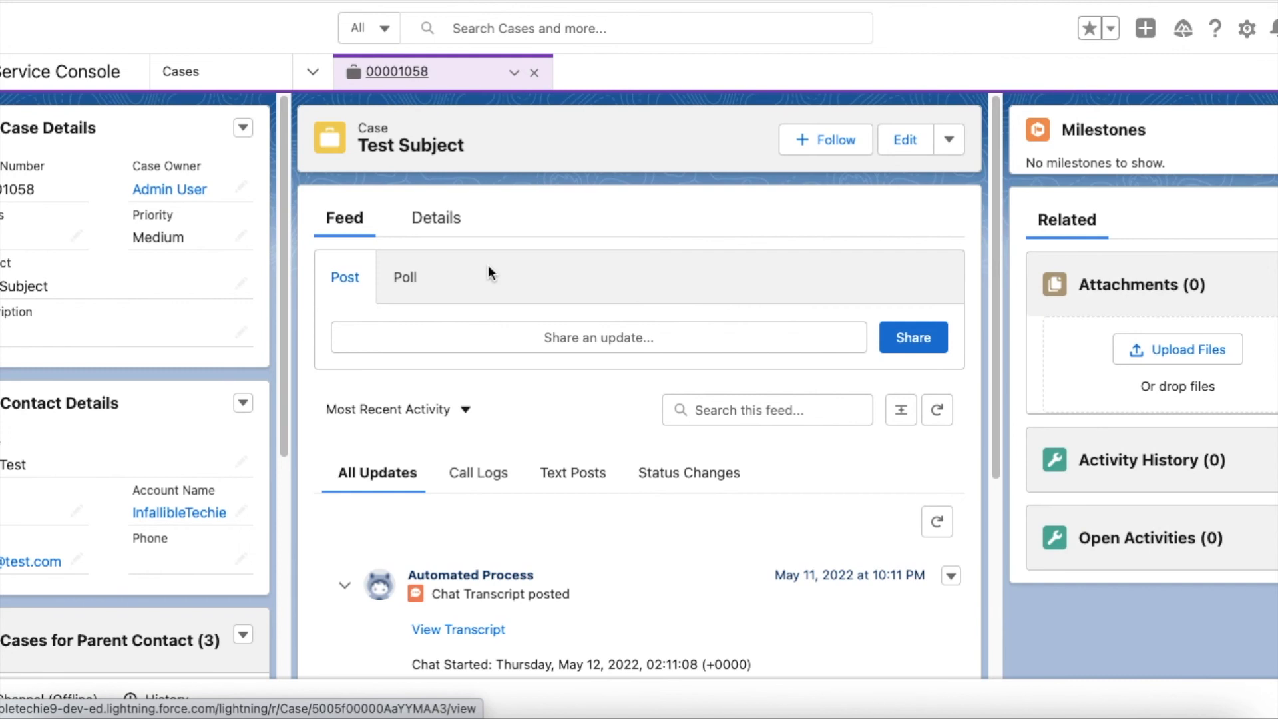
scroll(down, 3)
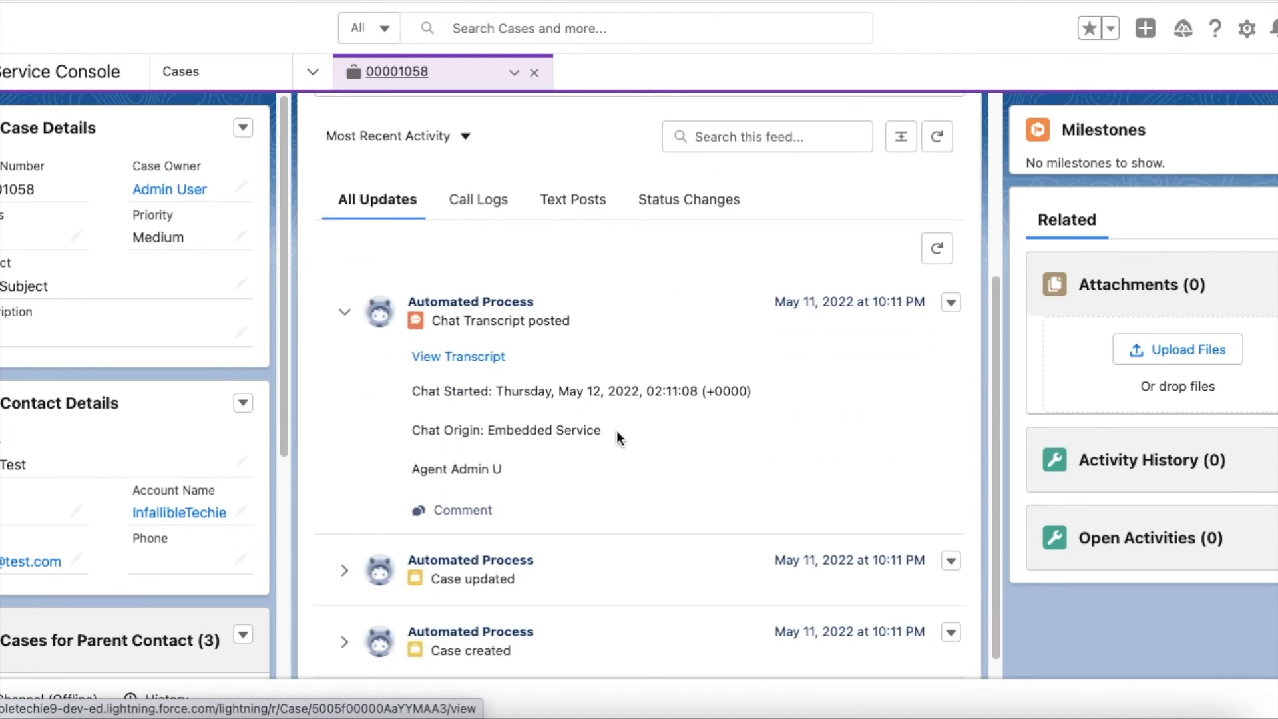
double_click(542, 430)
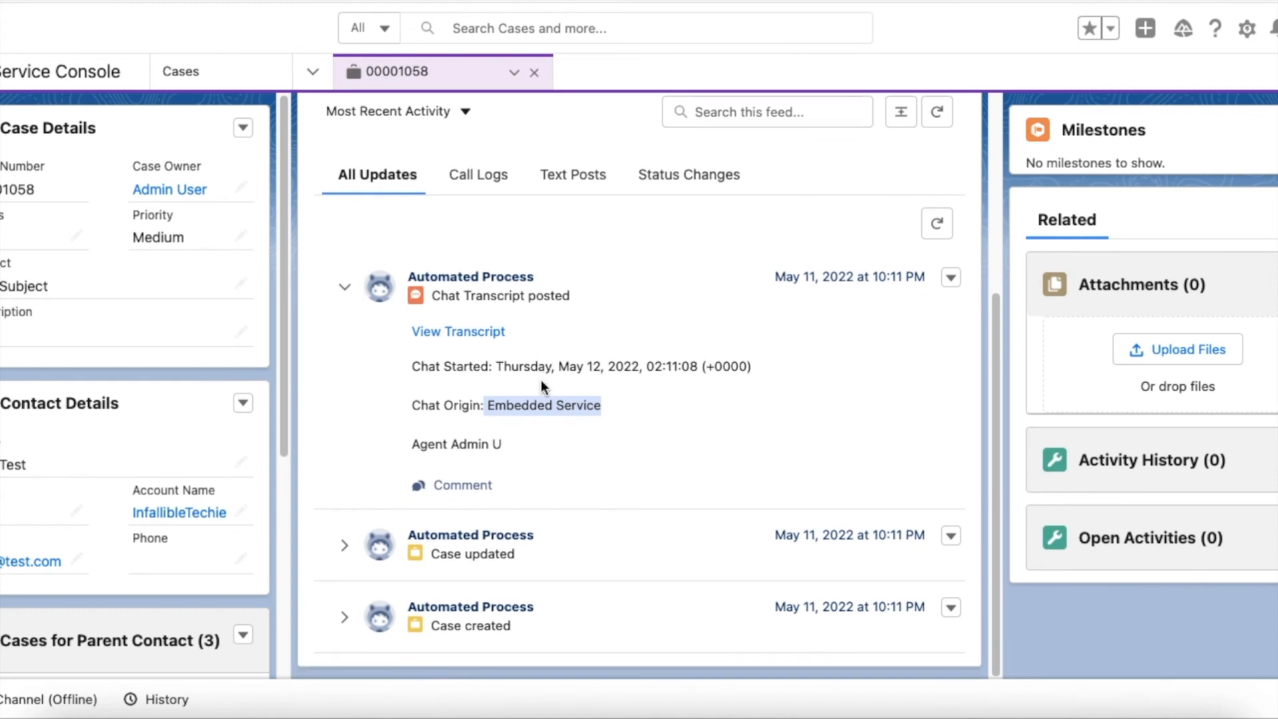
mouse_move(736, 609)
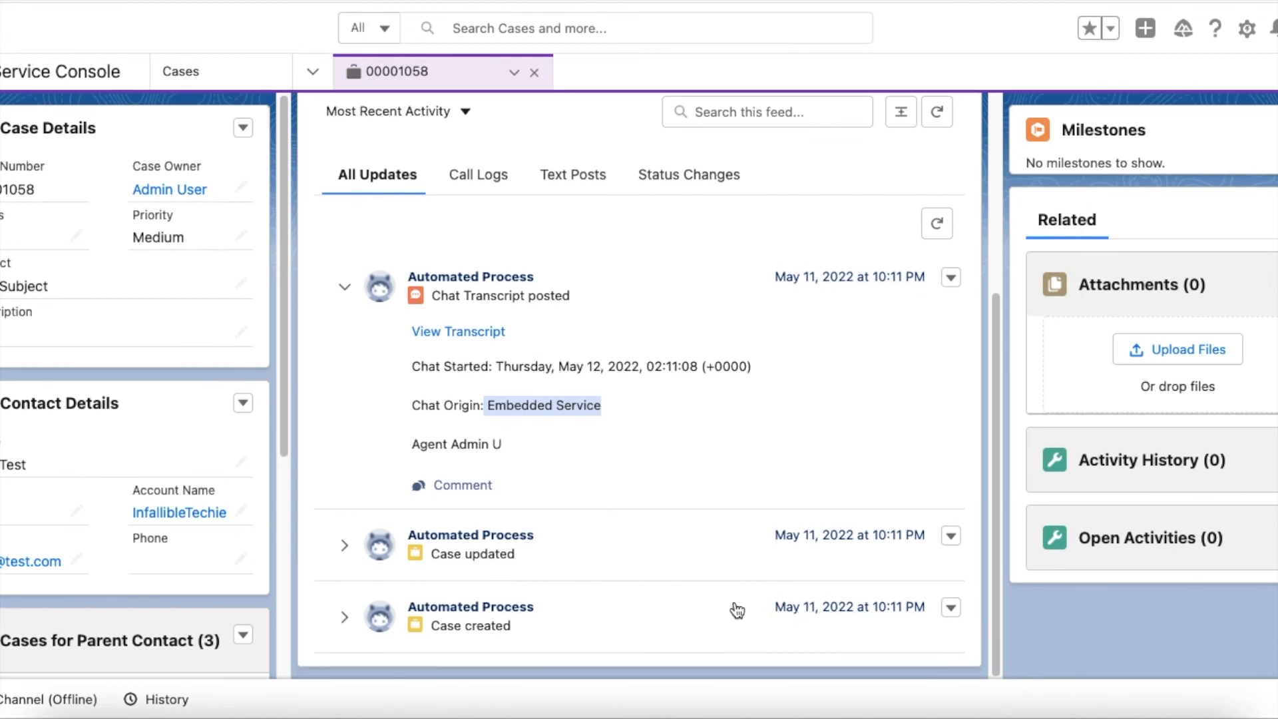
scroll(down, 3)
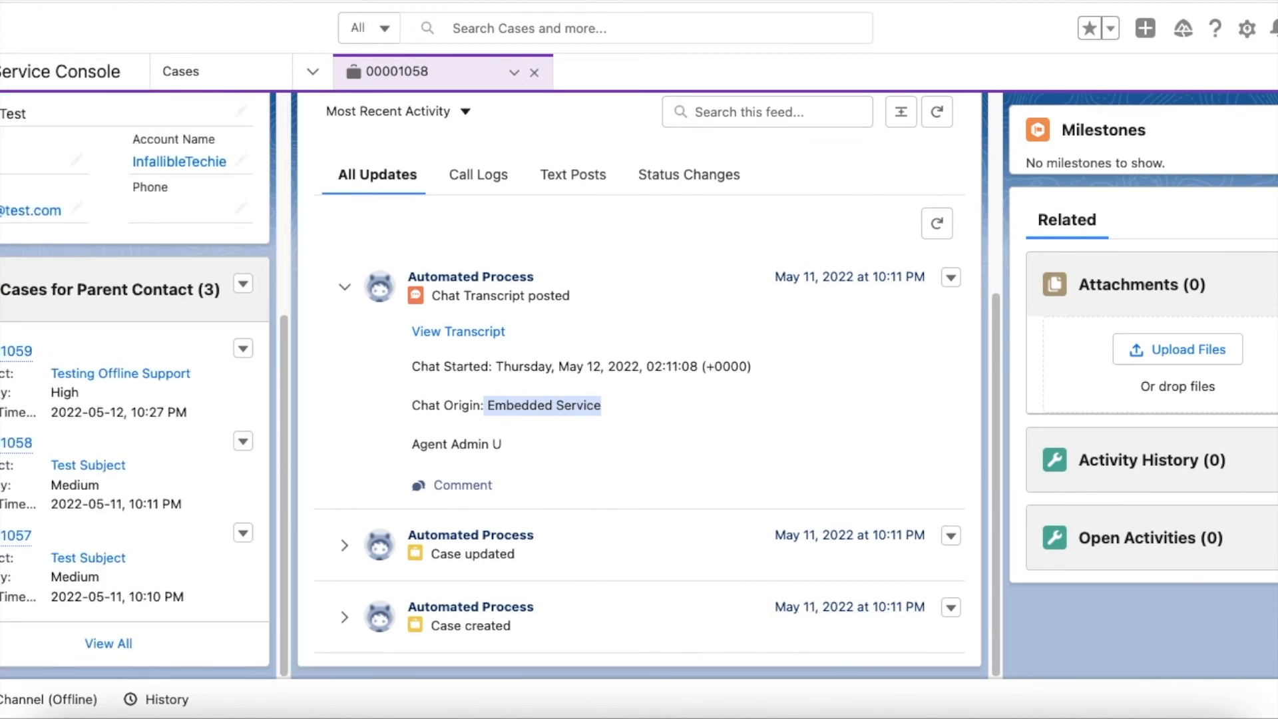